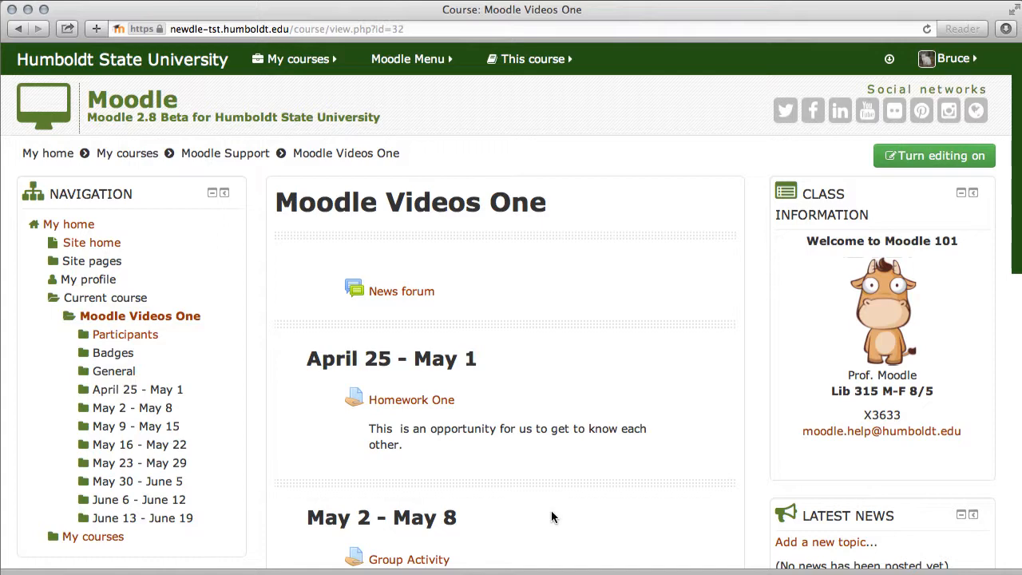
# Reach Enrolled users under Course administration > Users for Moodle Videos One.
pyautogui.scroll(-3)
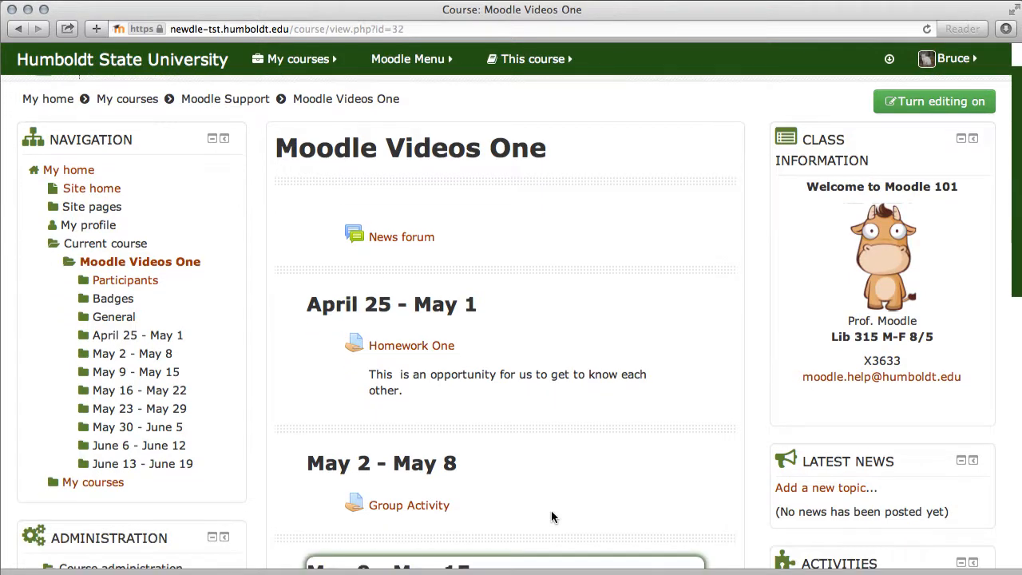
pyautogui.scroll(-3)
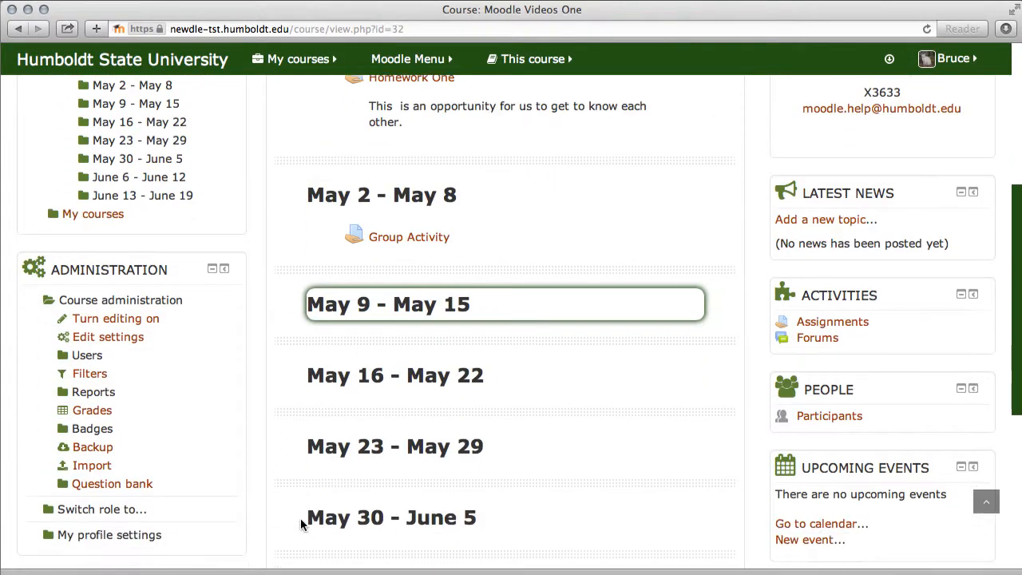
pyautogui.scroll(-3)
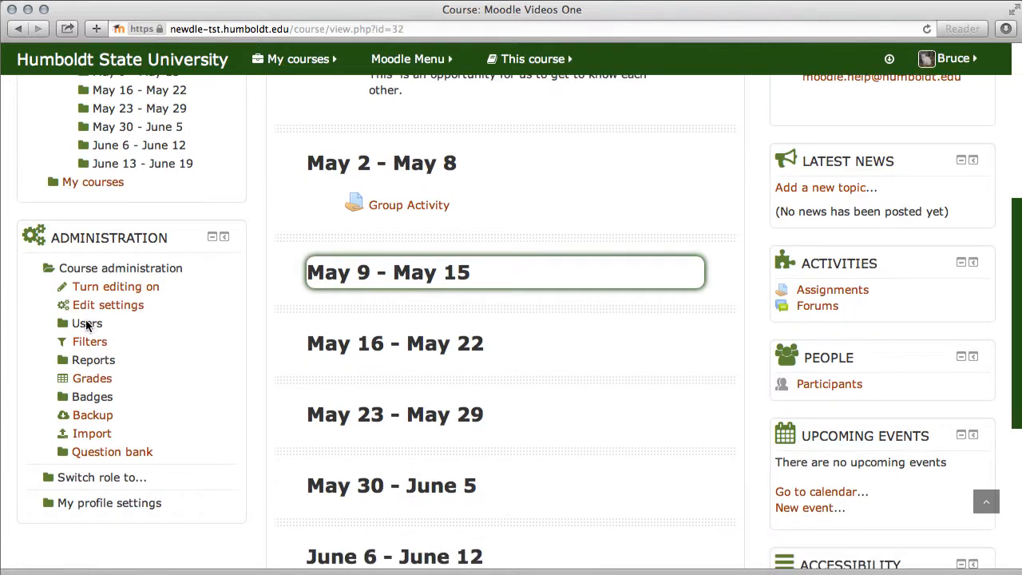
pyautogui.click(85, 323)
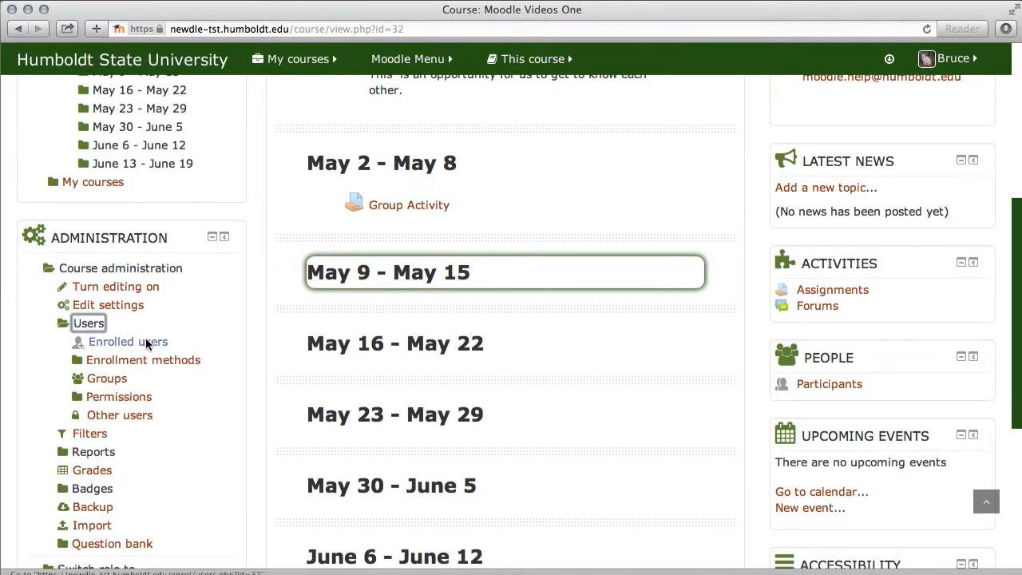
pyautogui.click(128, 342)
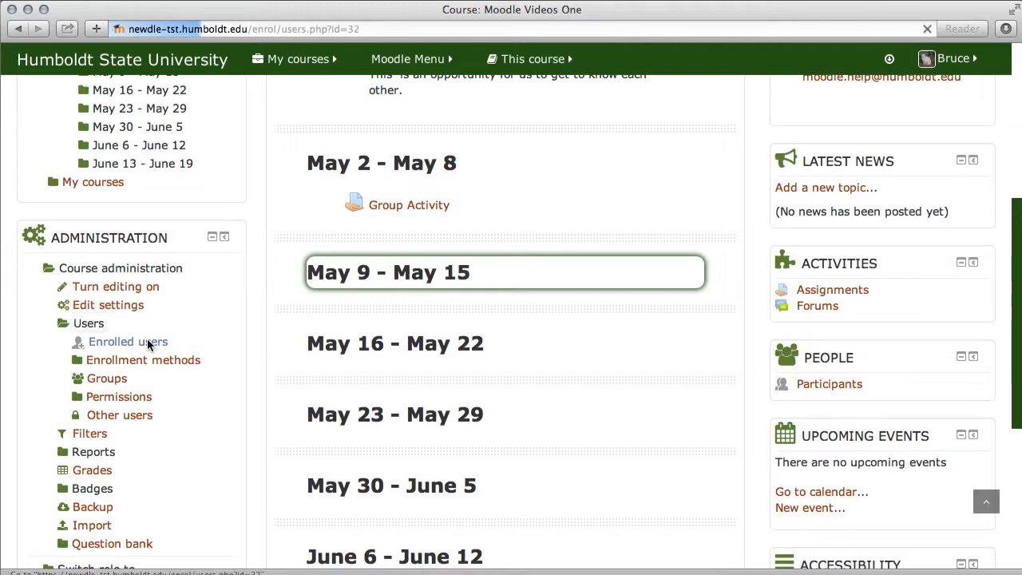
# Review the enrolled users' Roles column showing Instructor, Non-editing Instructor and Student.
pyautogui.click(128, 342)
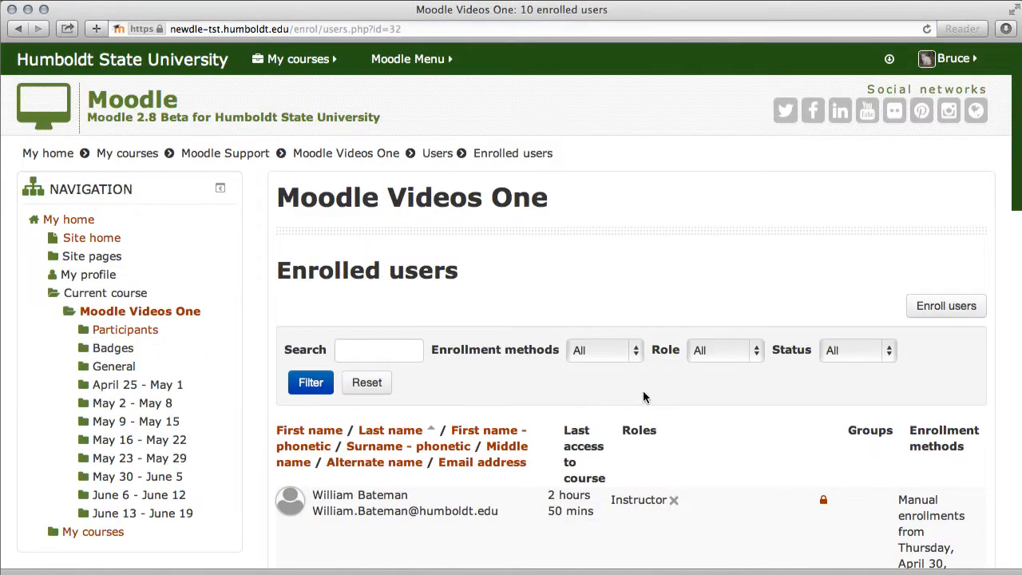
pyautogui.scroll(-3)
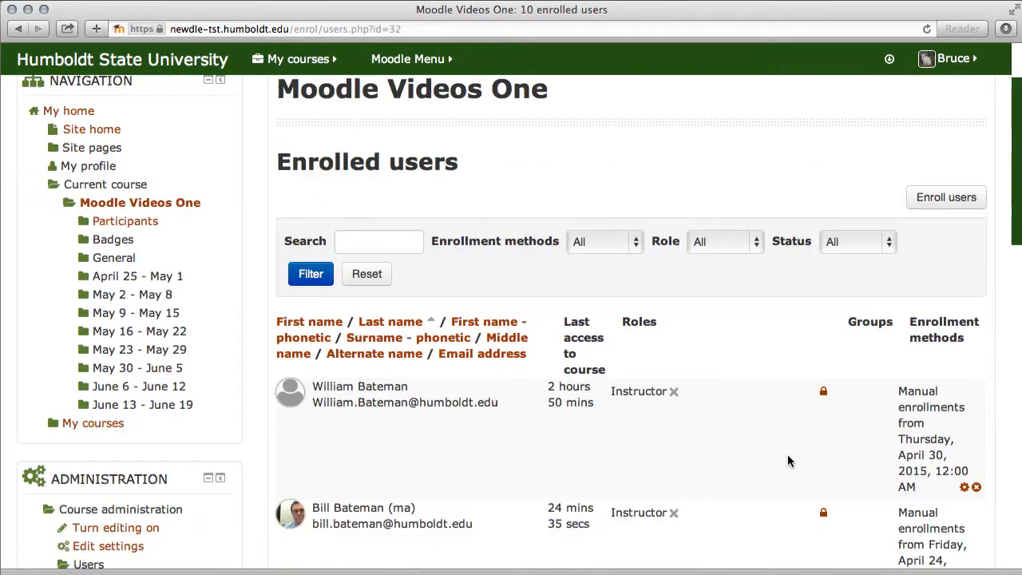
pyautogui.scroll(-3)
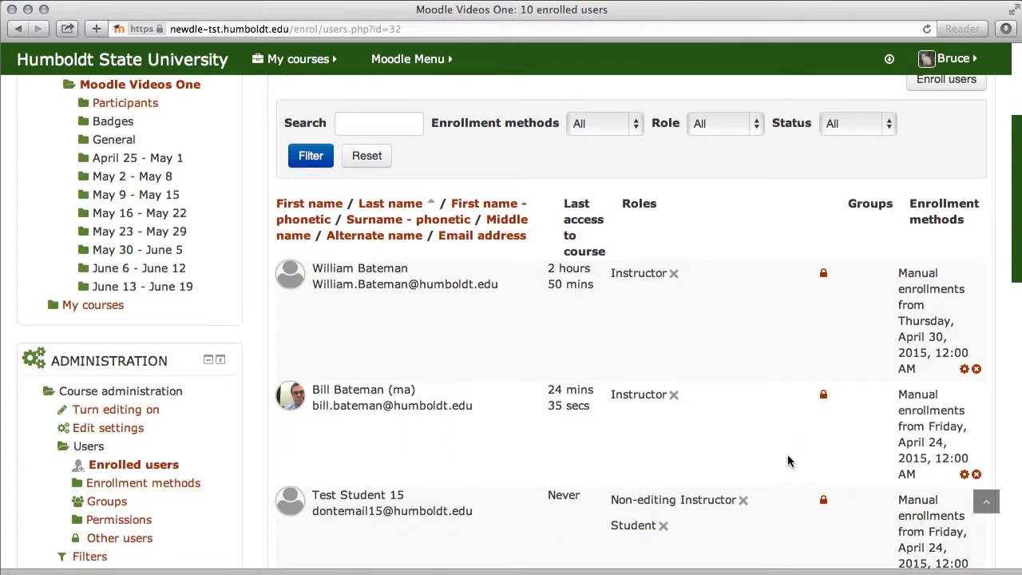
pyautogui.scroll(-3)
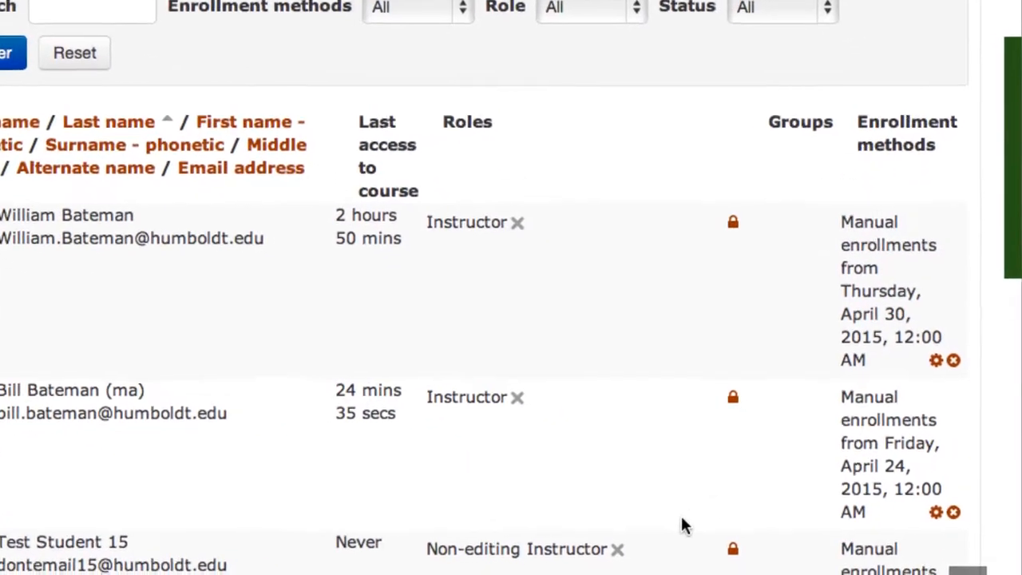
pyautogui.scroll(-3)
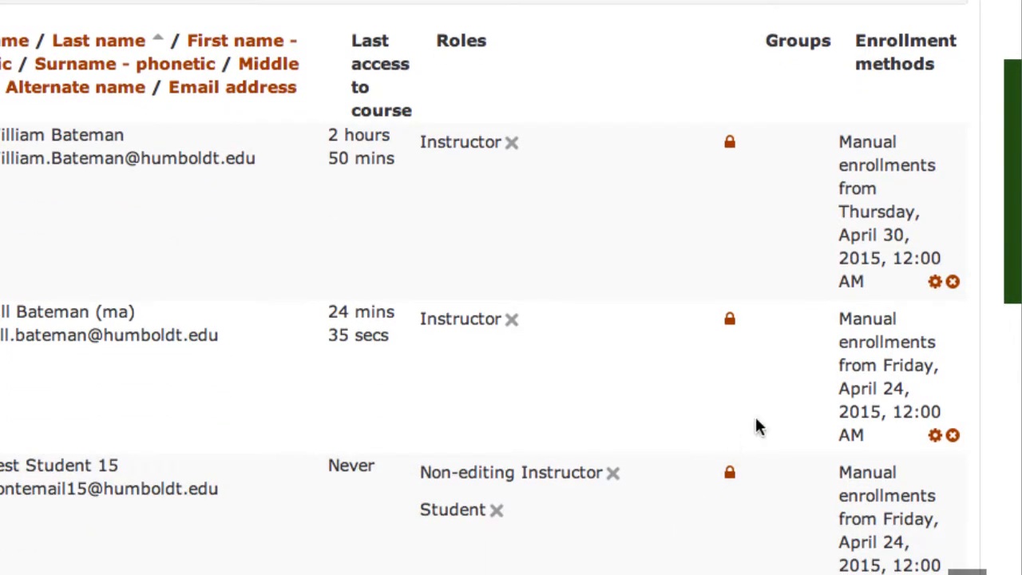
pyautogui.click(955, 281)
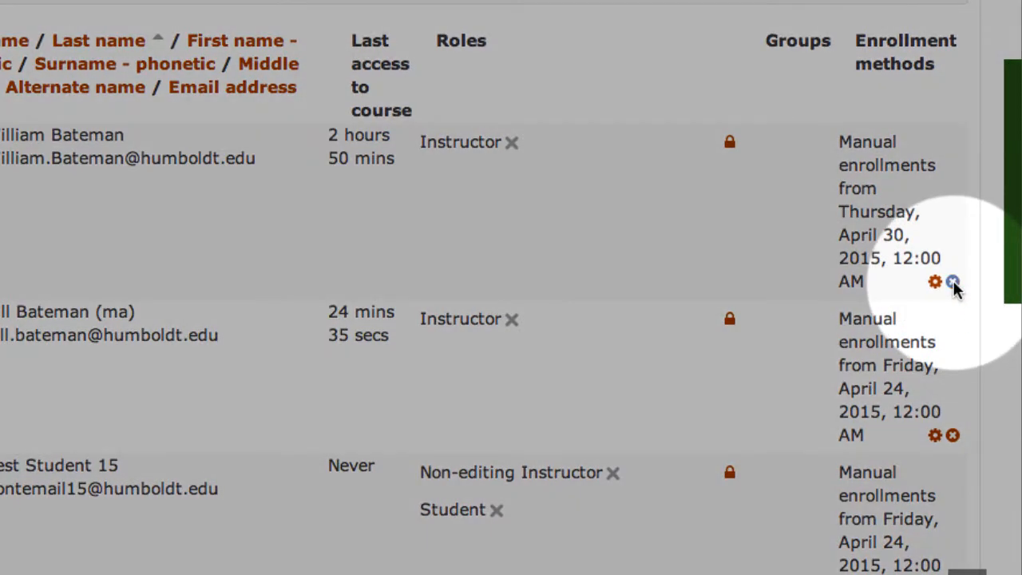
pyautogui.moveTo(952, 281)
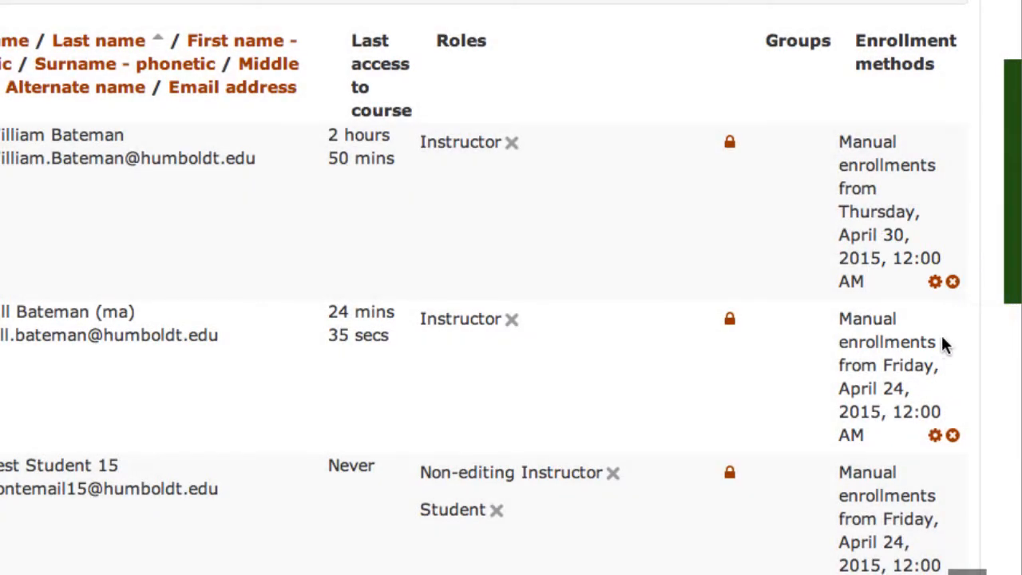
pyautogui.moveTo(626, 258)
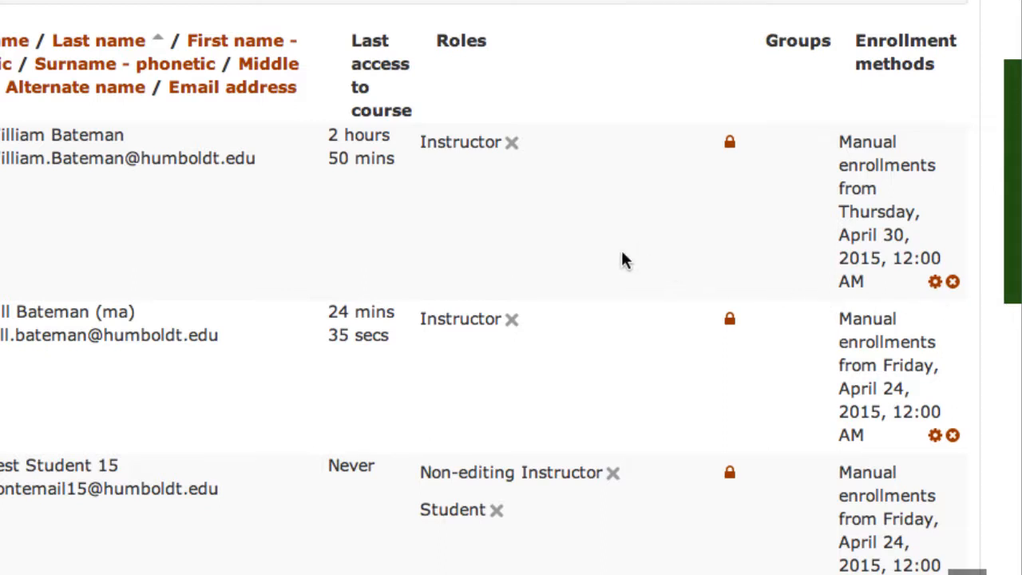
pyautogui.click(511, 141)
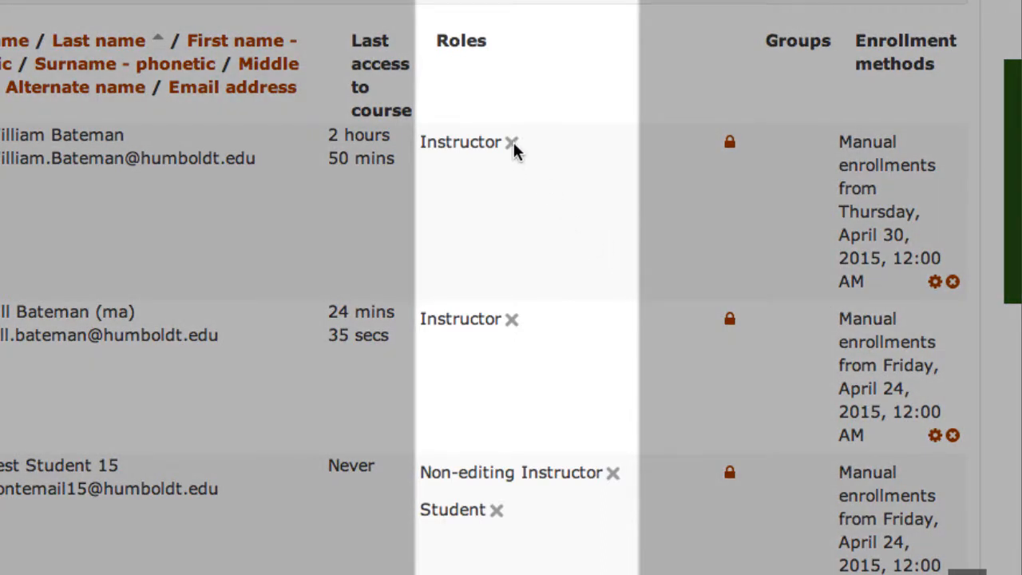
pyautogui.moveTo(511, 142)
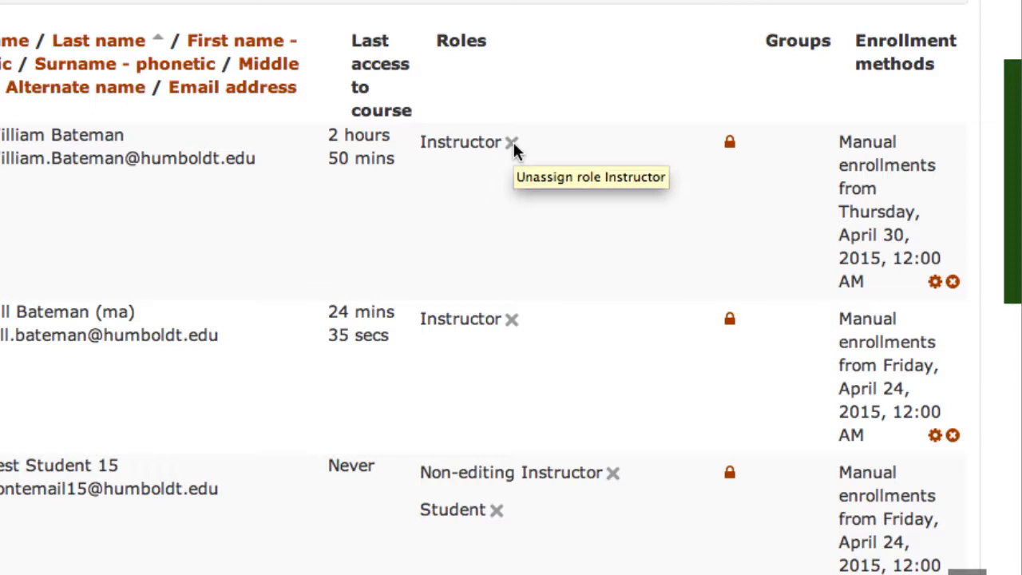
pyautogui.moveTo(518, 151)
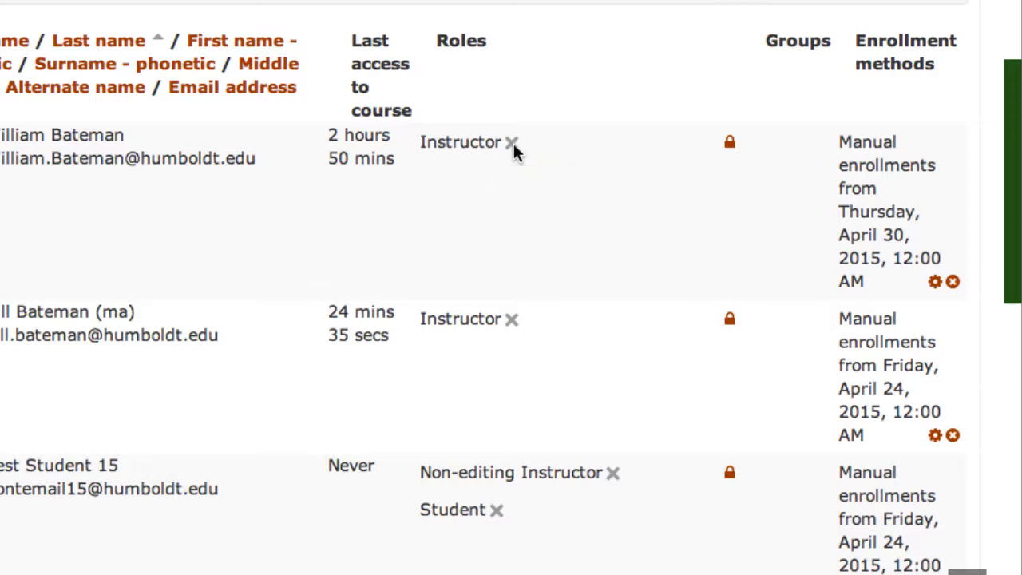
pyautogui.moveTo(535, 200)
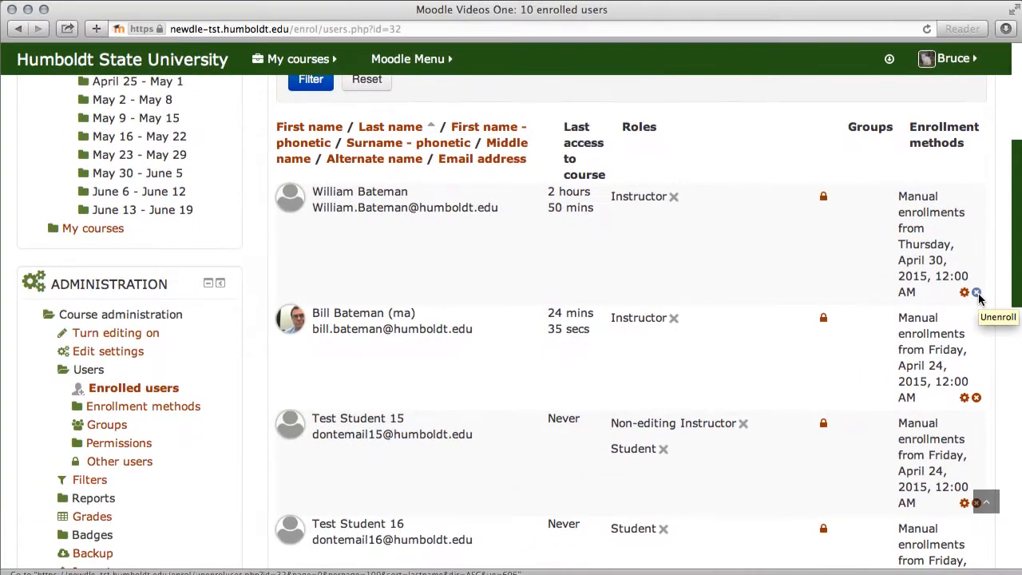
pyautogui.moveTo(719, 281)
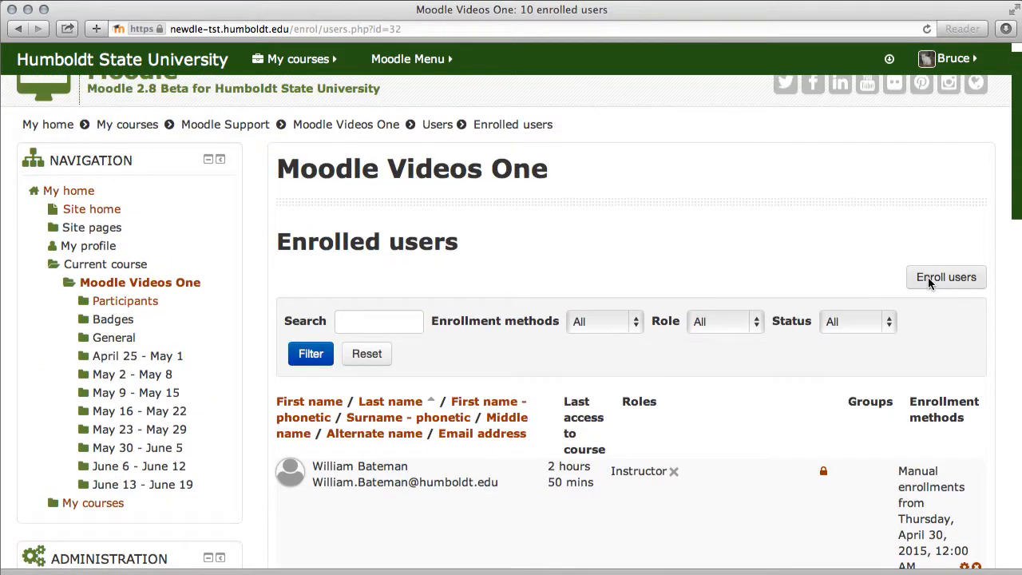
# Start enrolling users with Course Designers as the role to assign.
pyautogui.click(945, 278)
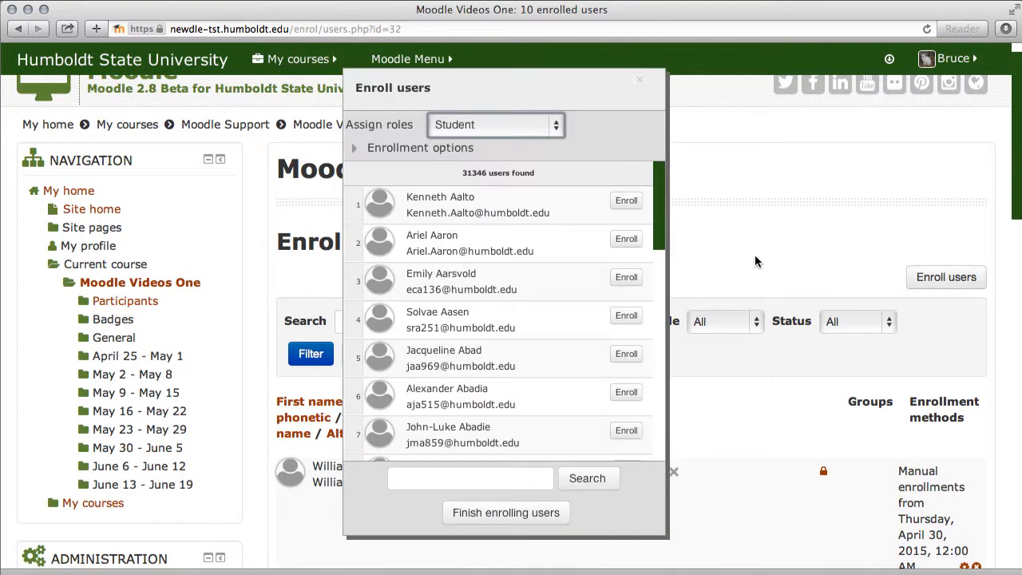
pyautogui.moveTo(520, 398)
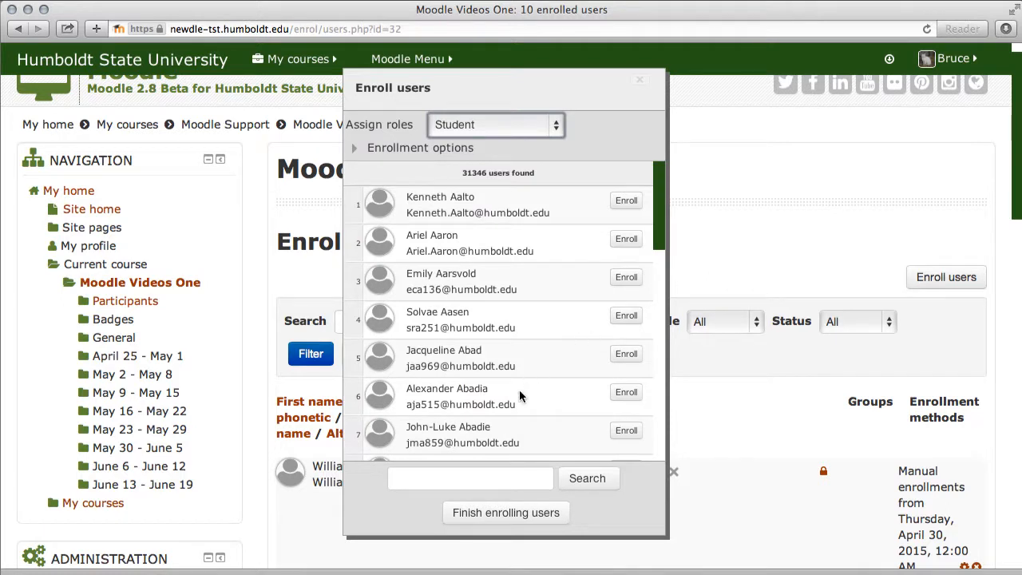
pyautogui.moveTo(438, 486)
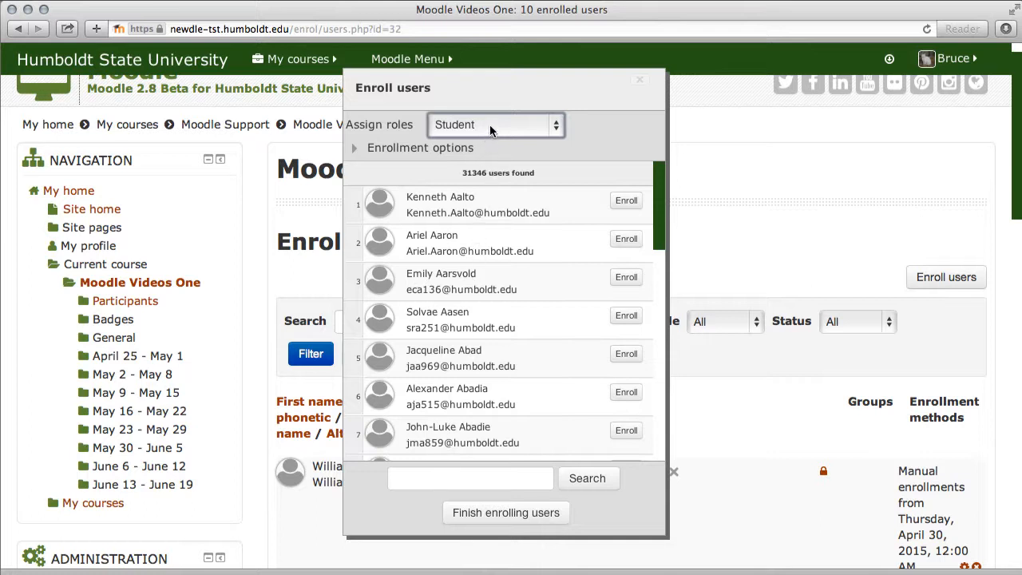
pyautogui.click(495, 125)
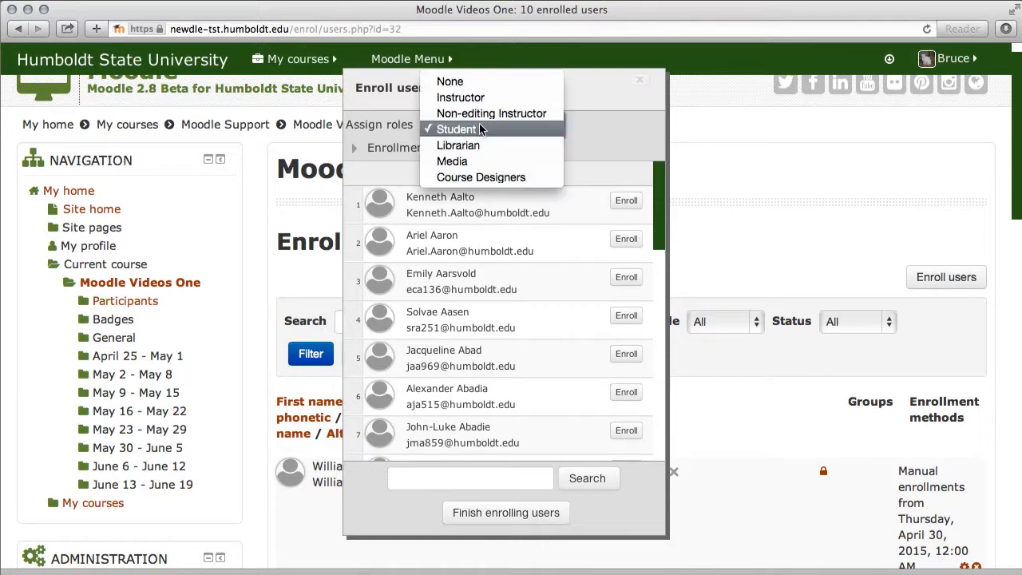
pyautogui.click(479, 177)
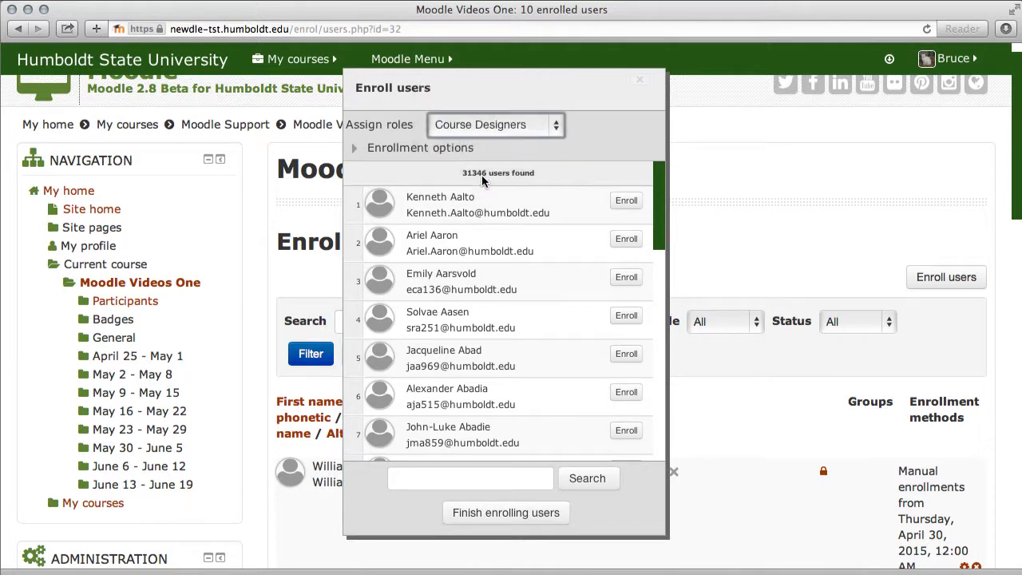
pyautogui.moveTo(441, 479)
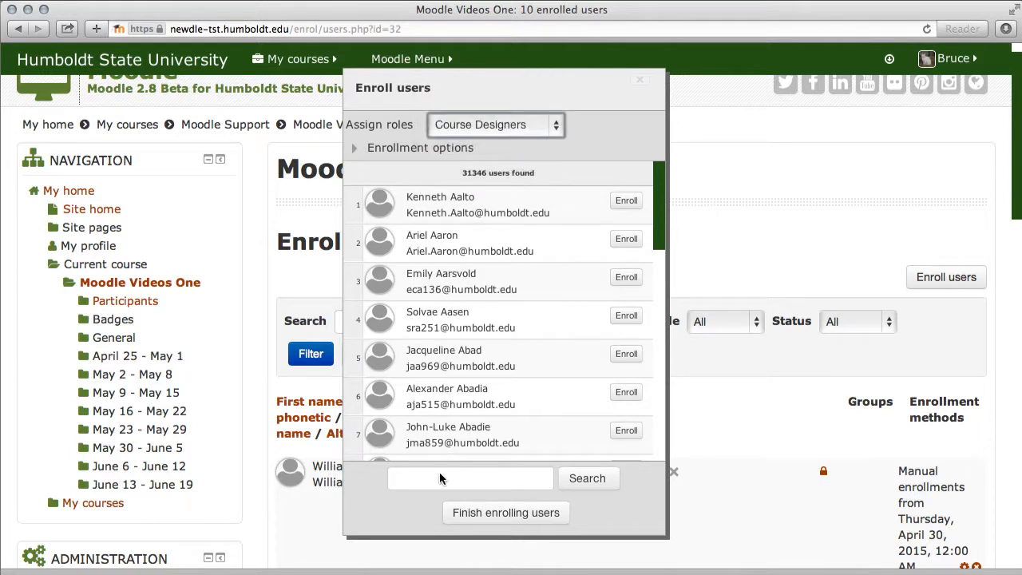
pyautogui.click(470, 480)
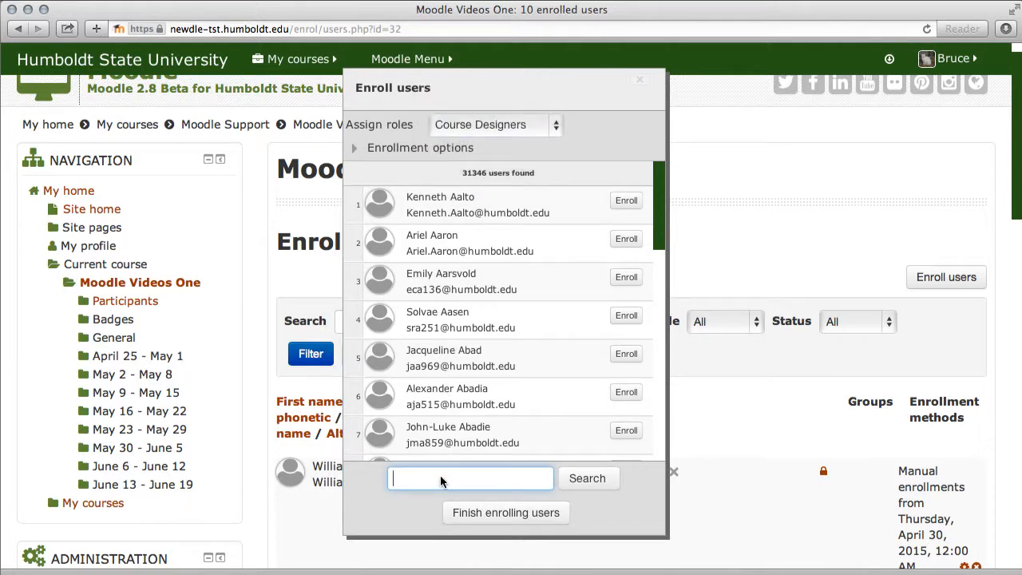
pyautogui.write('Morgan')
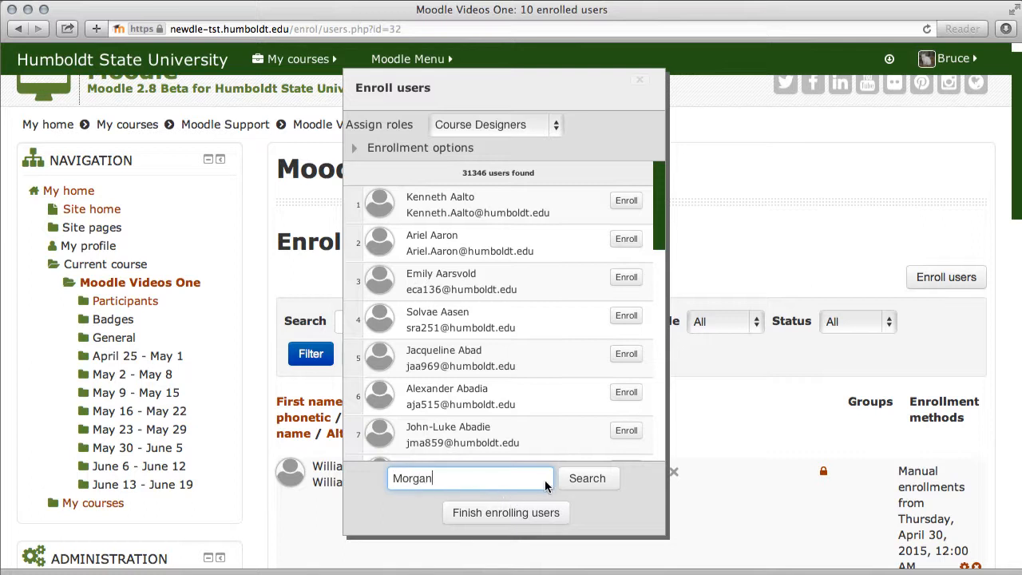
pyautogui.click(587, 480)
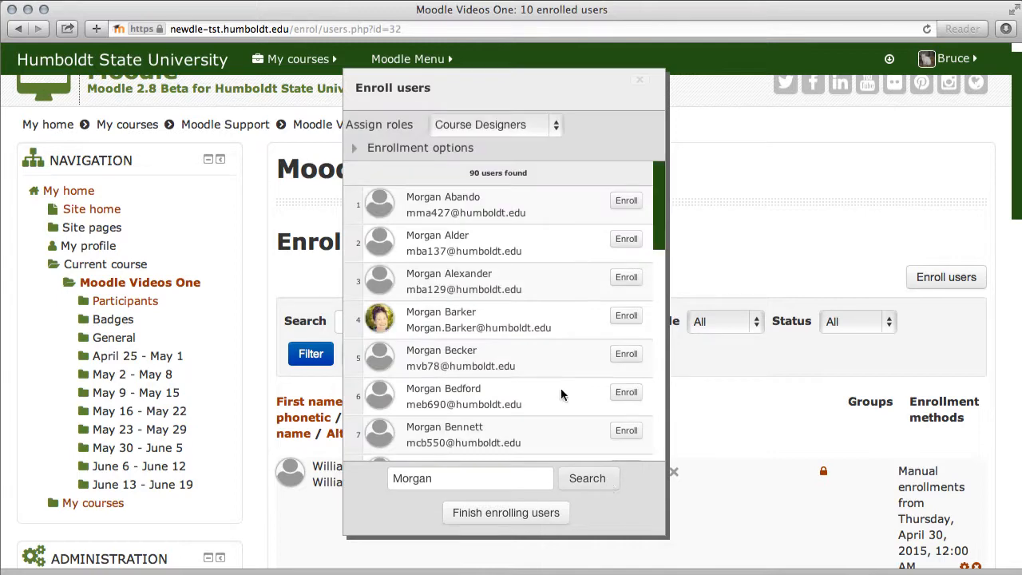
pyautogui.moveTo(569, 323)
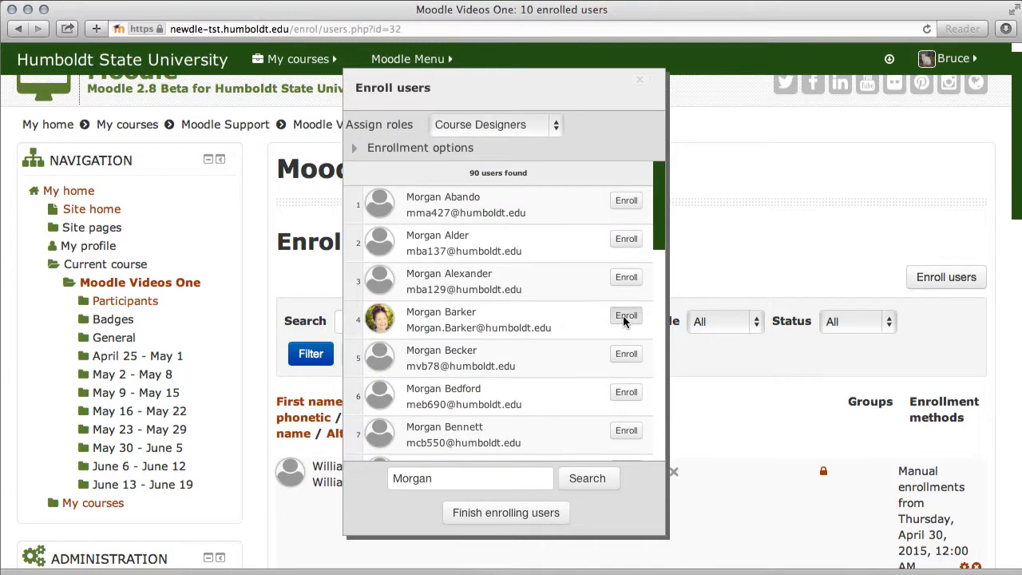
pyautogui.click(627, 316)
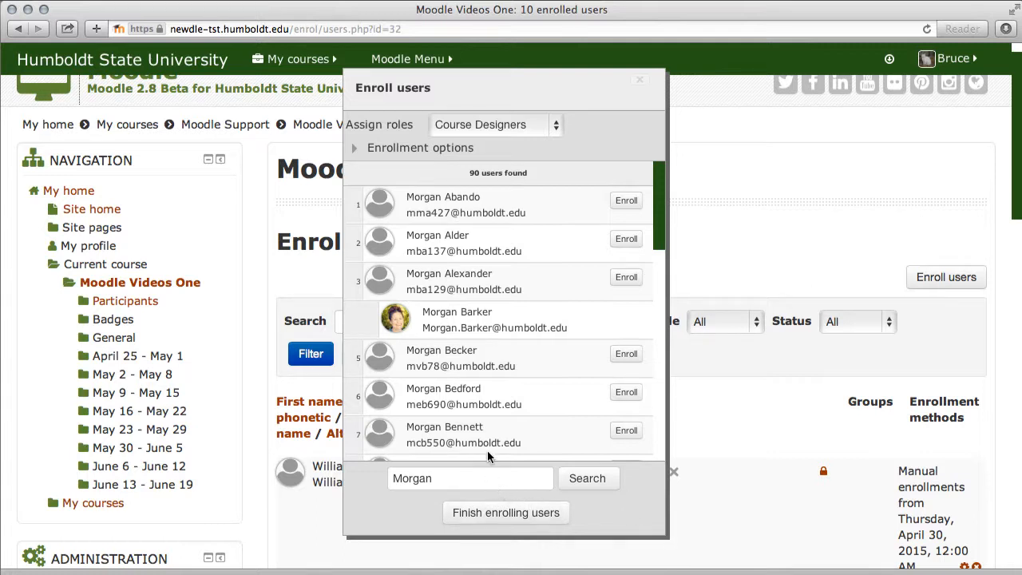
pyautogui.click(494, 125)
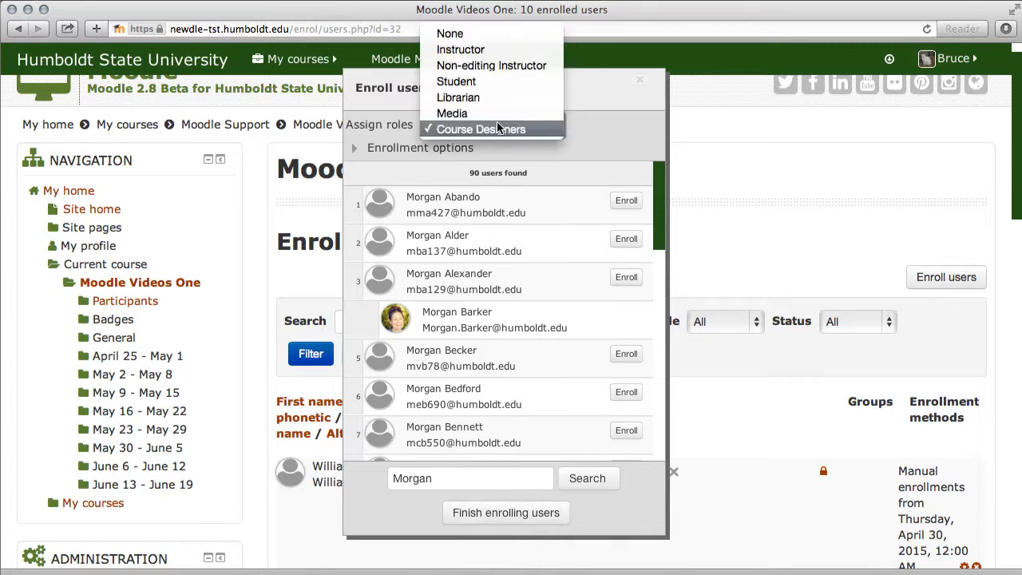
pyautogui.click(452, 112)
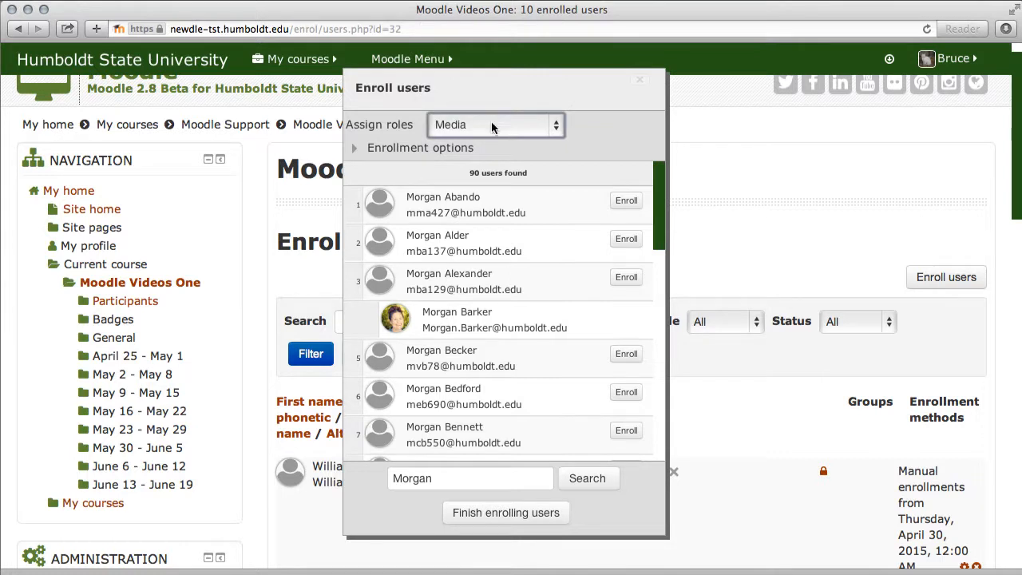
pyautogui.tripleClick(469, 479)
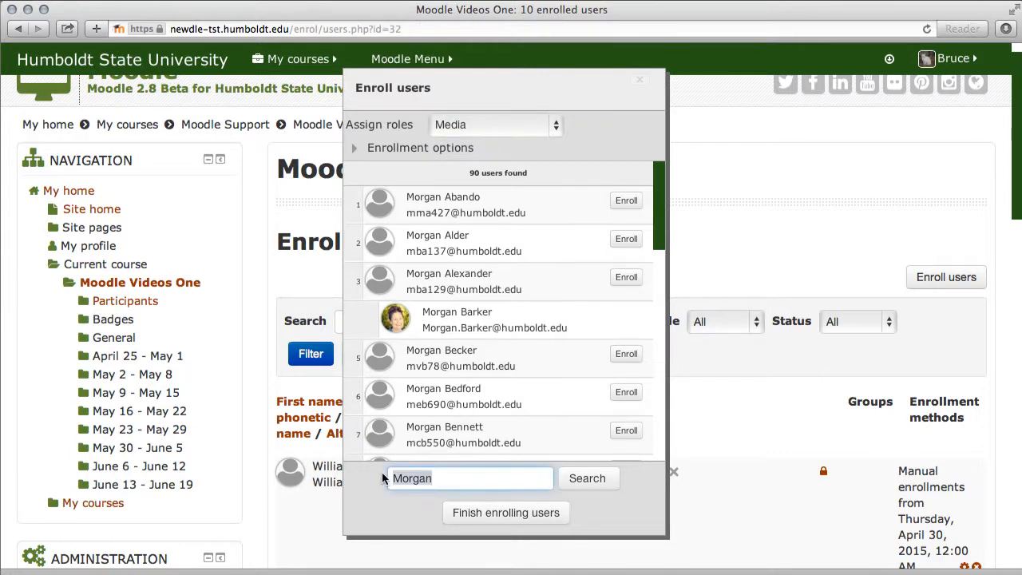
pyautogui.write('Jeremy')
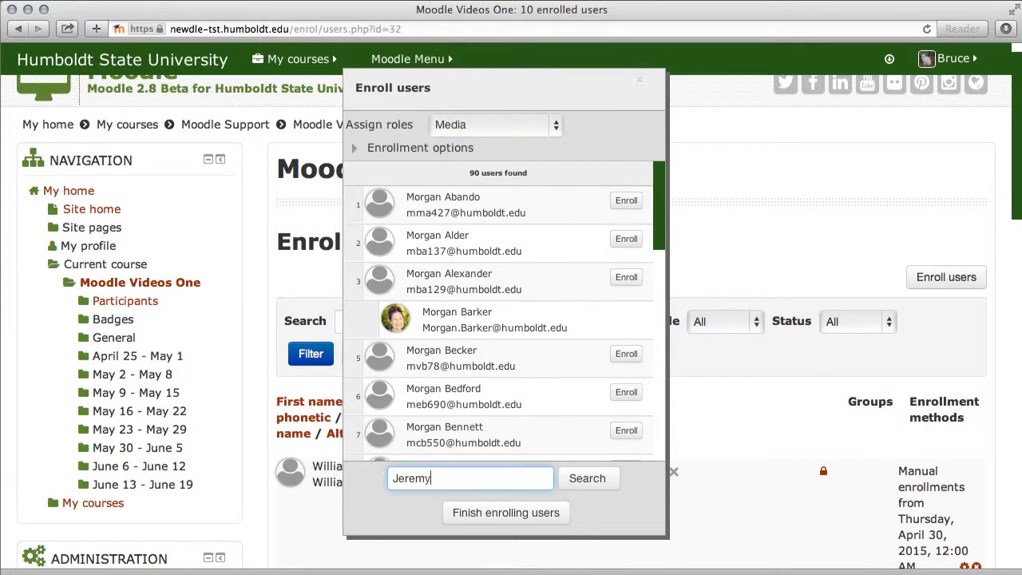
pyautogui.click(588, 479)
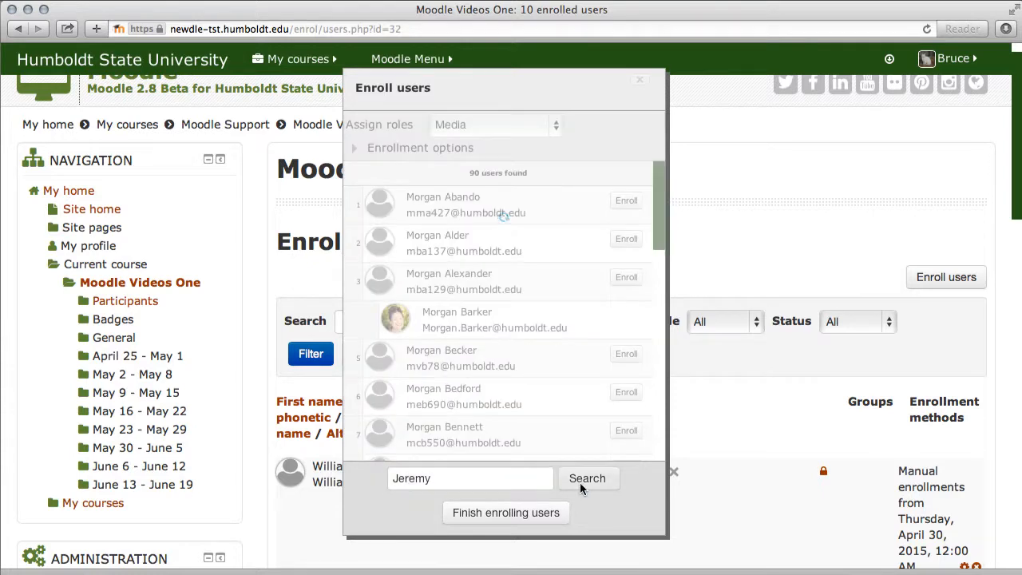
pyautogui.click(588, 479)
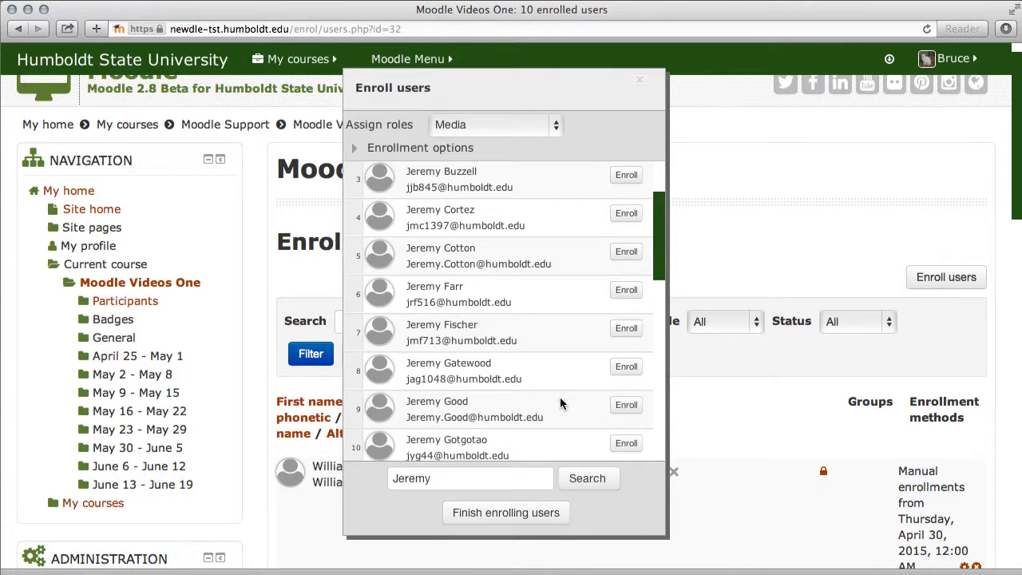
pyautogui.scroll(-3)
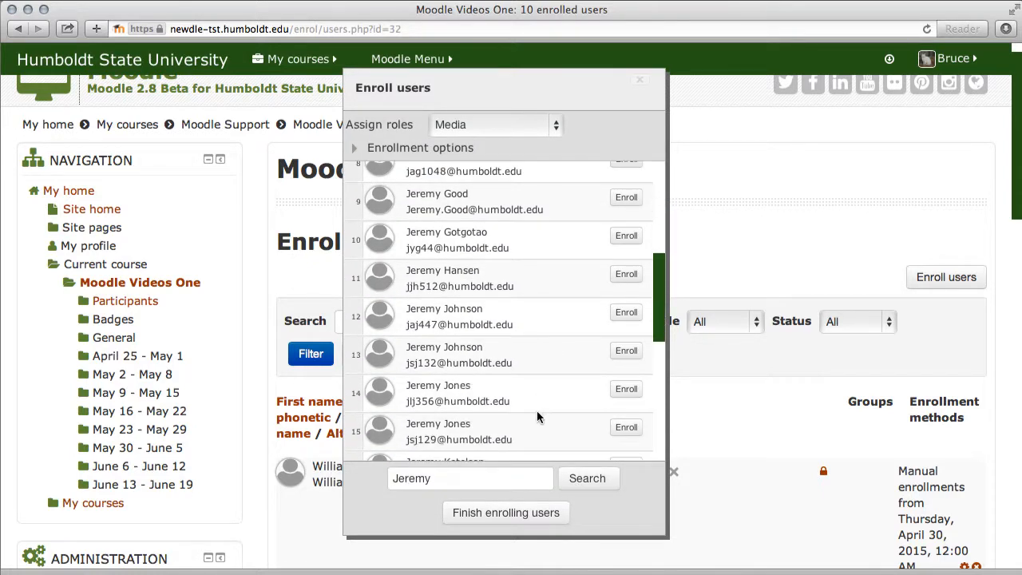
pyautogui.scroll(-3)
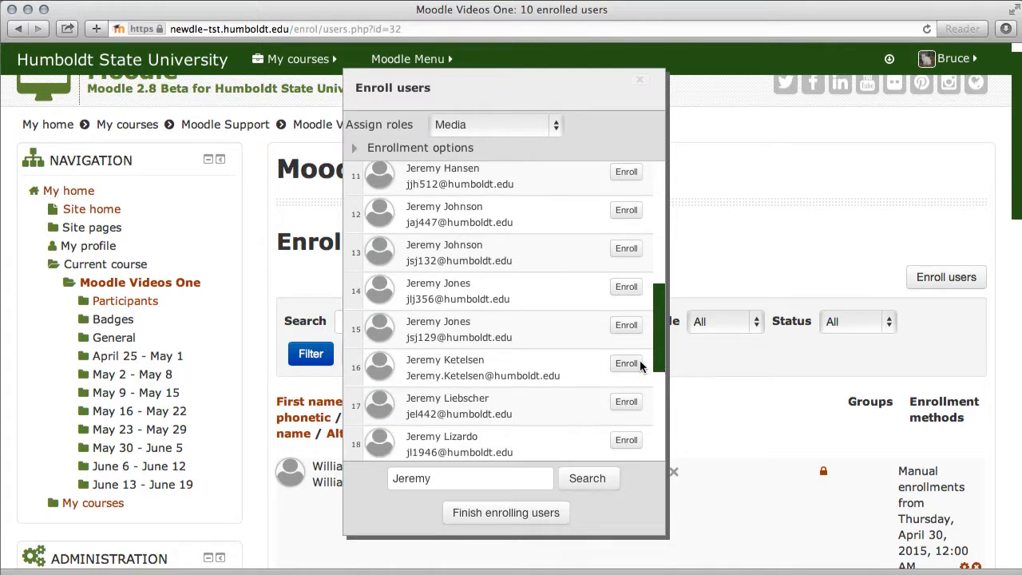
pyautogui.click(626, 364)
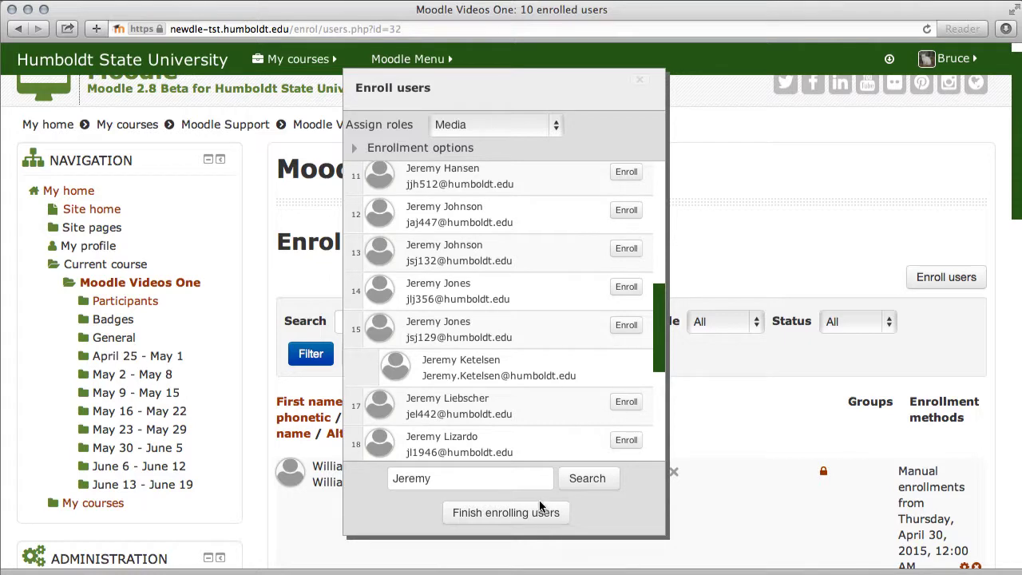
pyautogui.moveTo(540, 514)
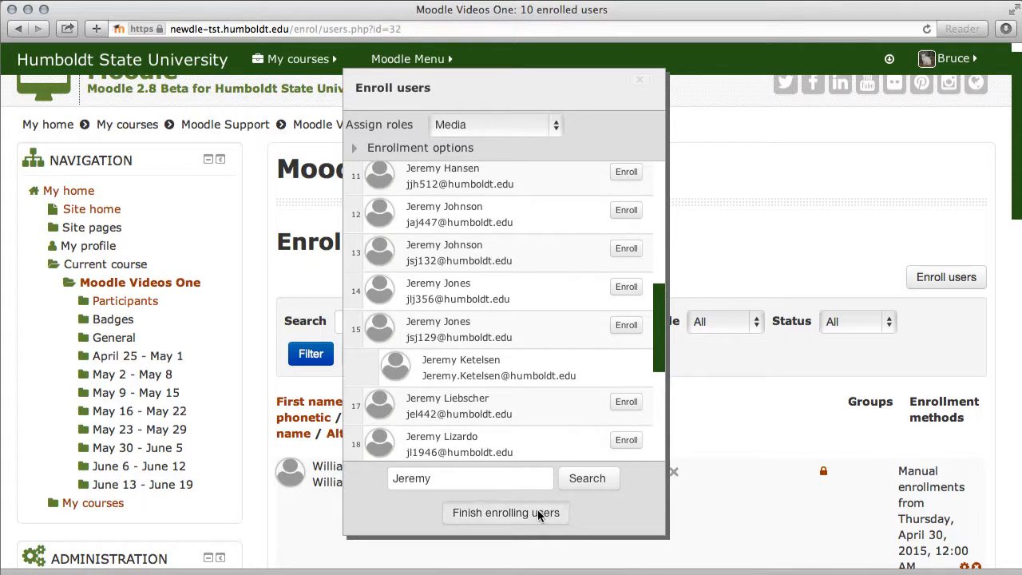
pyautogui.click(504, 513)
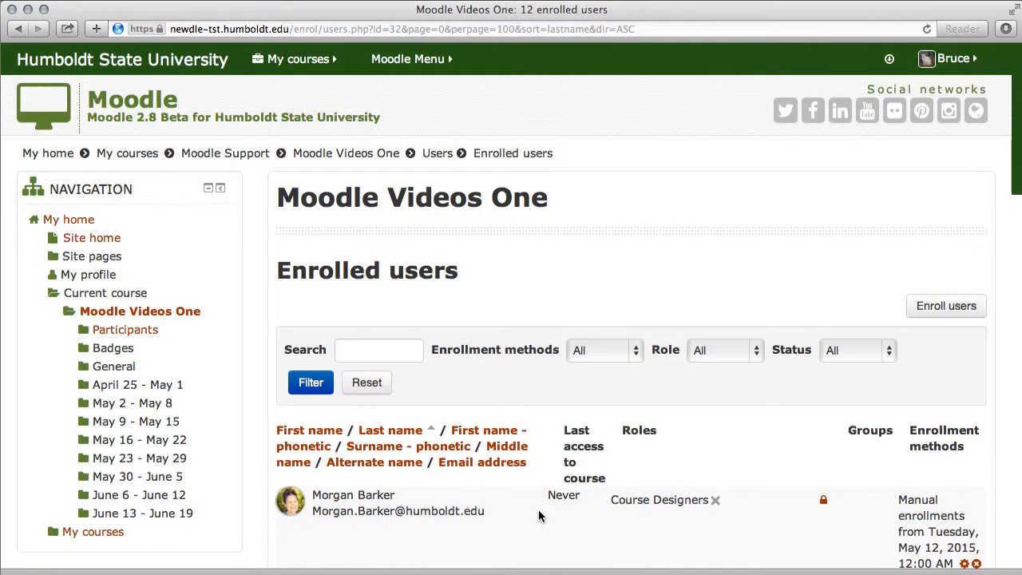
pyautogui.scroll(-3)
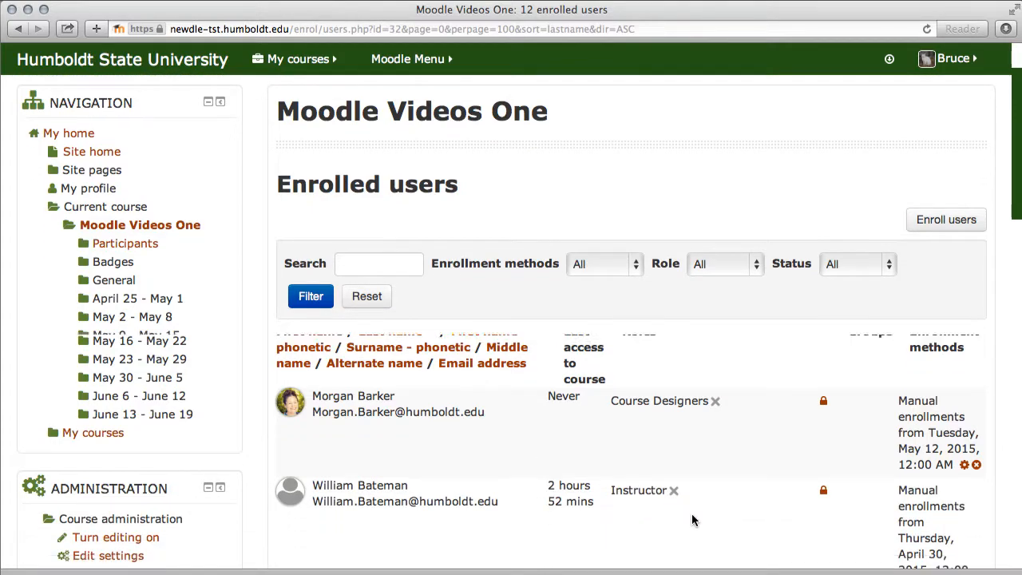
pyautogui.scroll(-3)
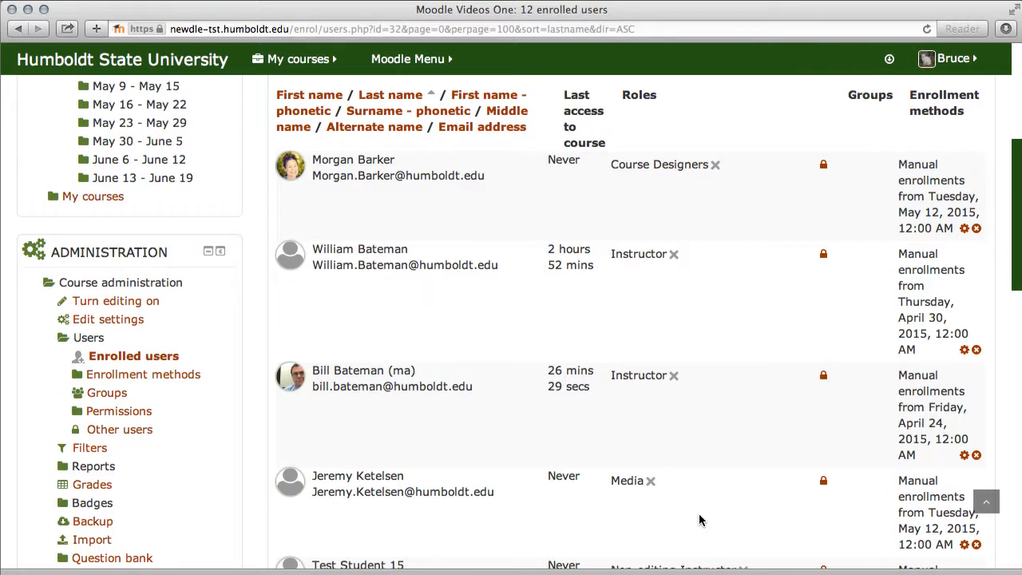
pyautogui.scroll(-3)
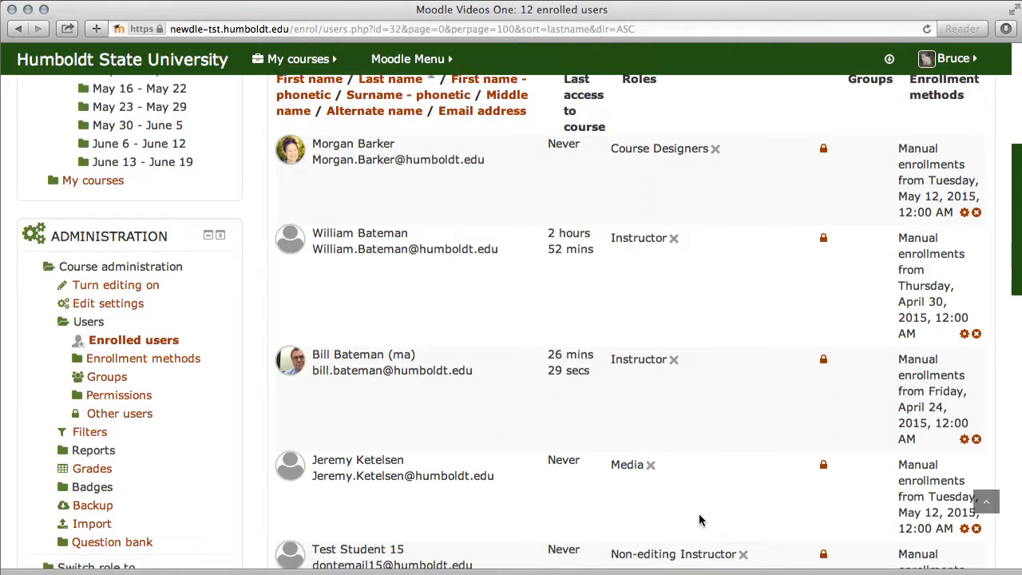
pyautogui.scroll(-3)
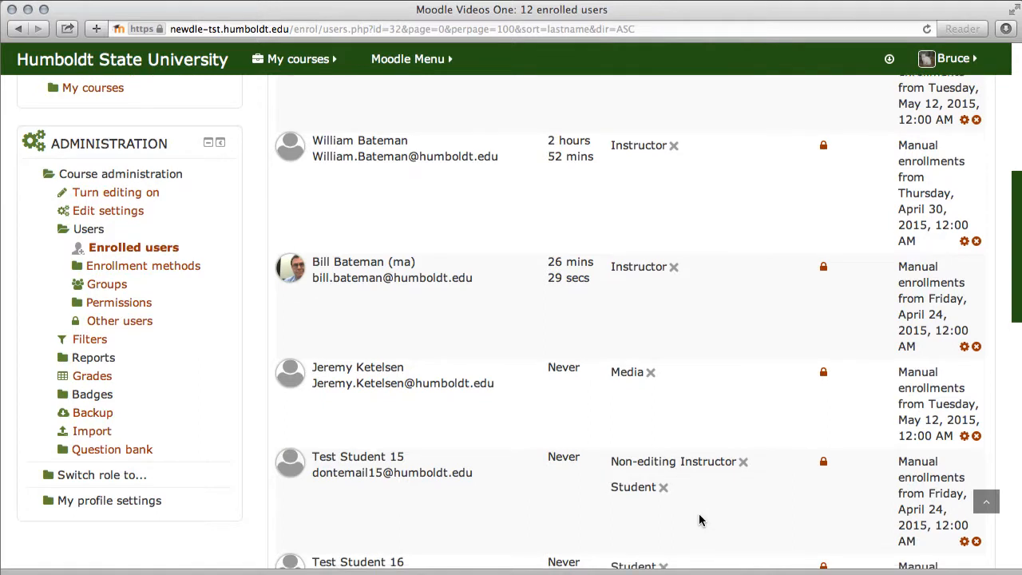
pyautogui.scroll(-3)
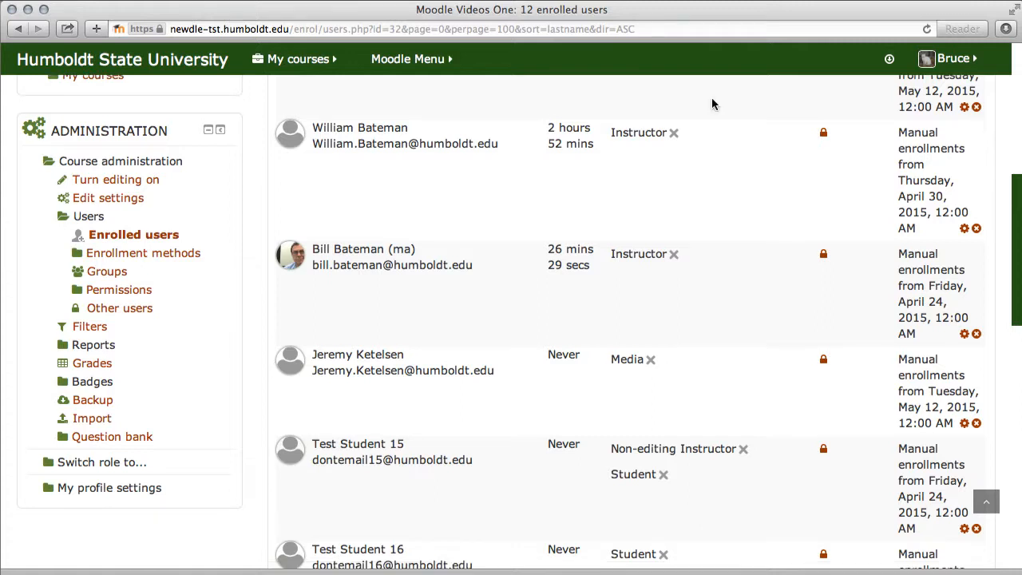
pyautogui.moveTo(778, 437)
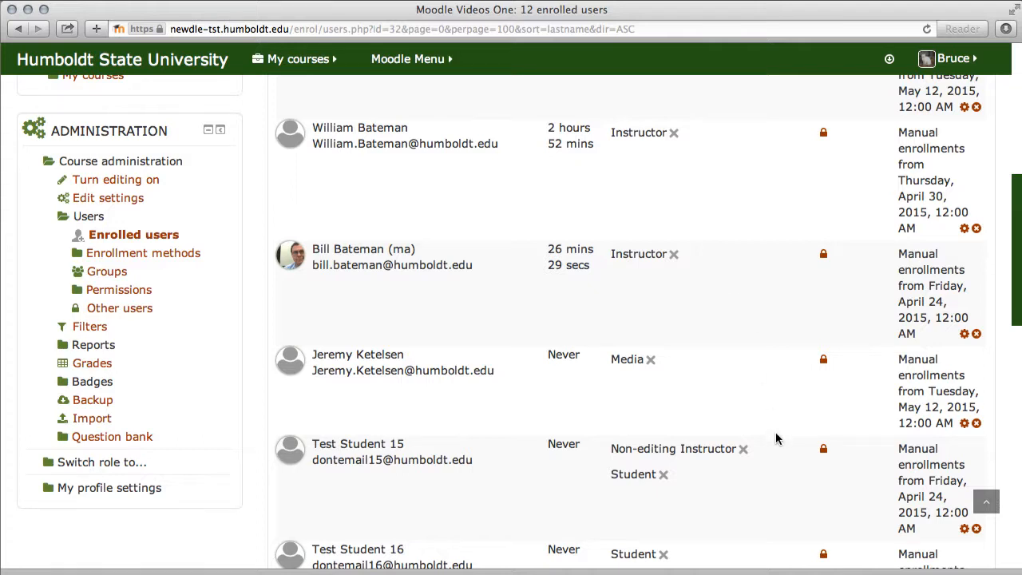
pyautogui.scroll(-3)
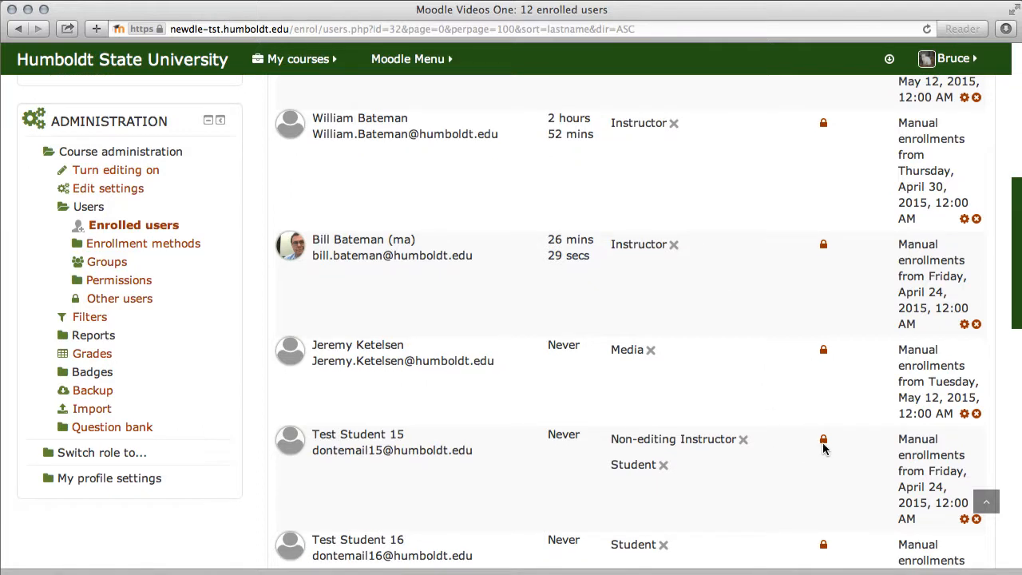
pyautogui.moveTo(824, 439)
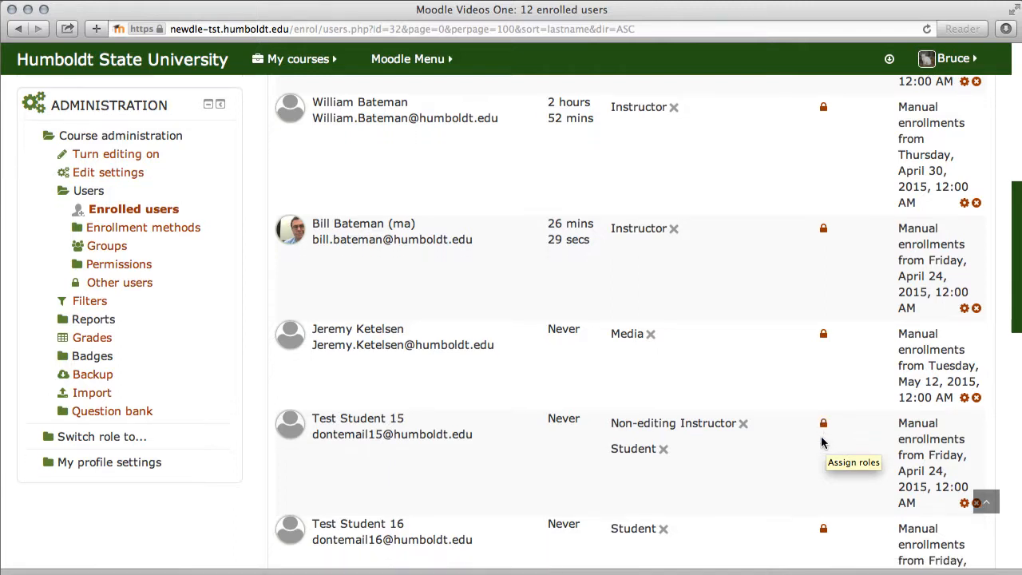
pyautogui.click(823, 423)
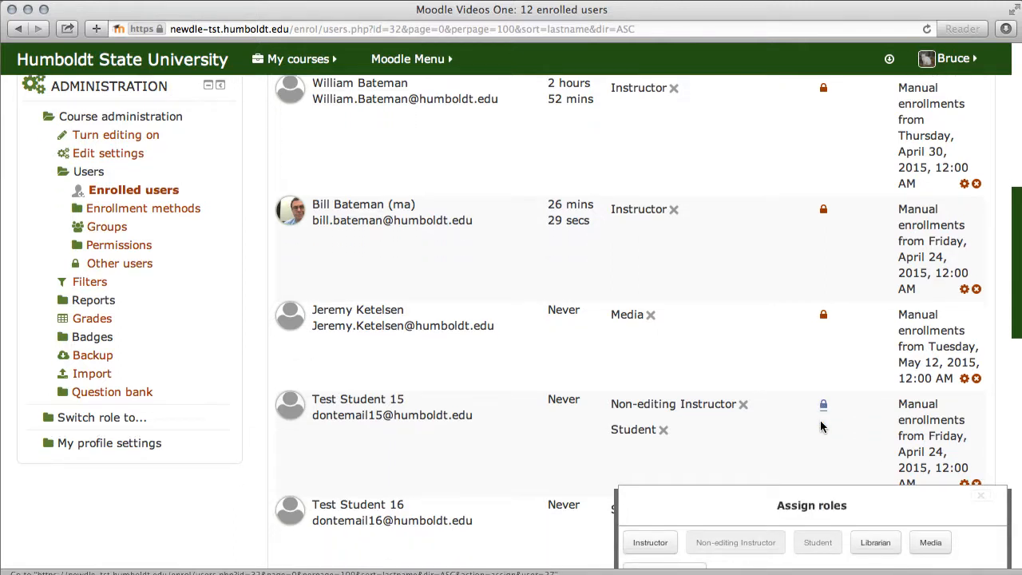
pyautogui.scroll(-3)
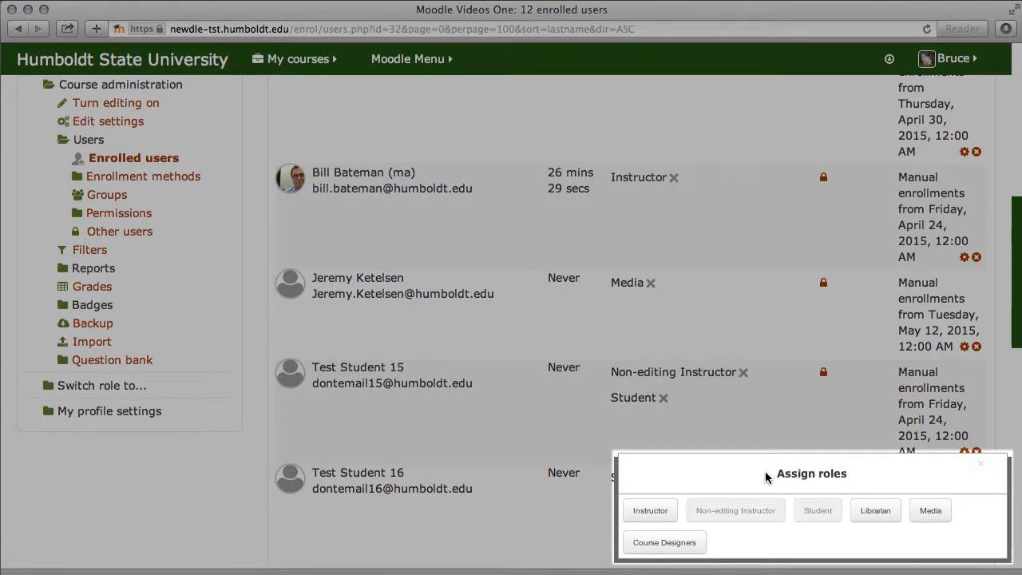
pyautogui.moveTo(791, 521)
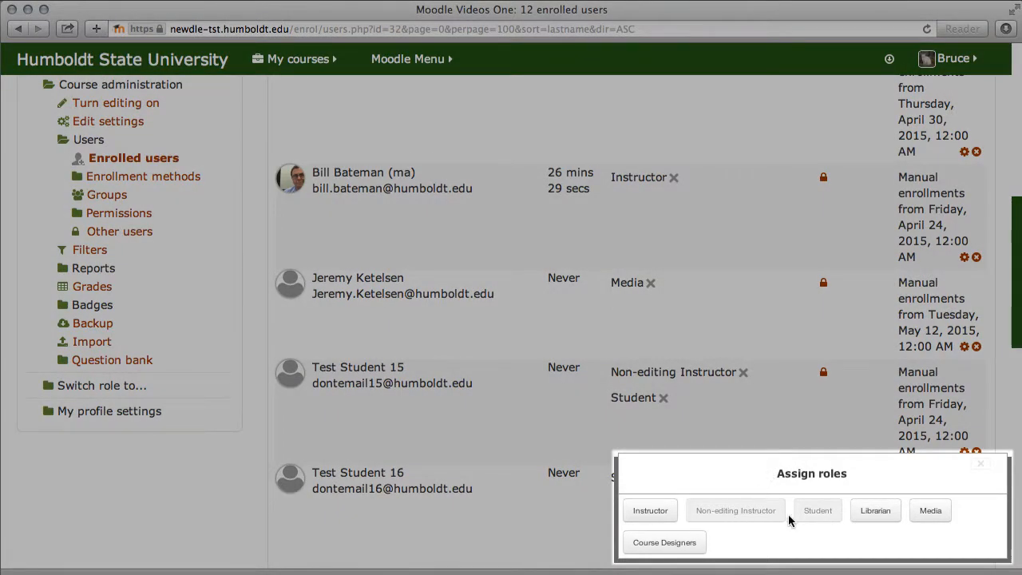
pyautogui.moveTo(817, 521)
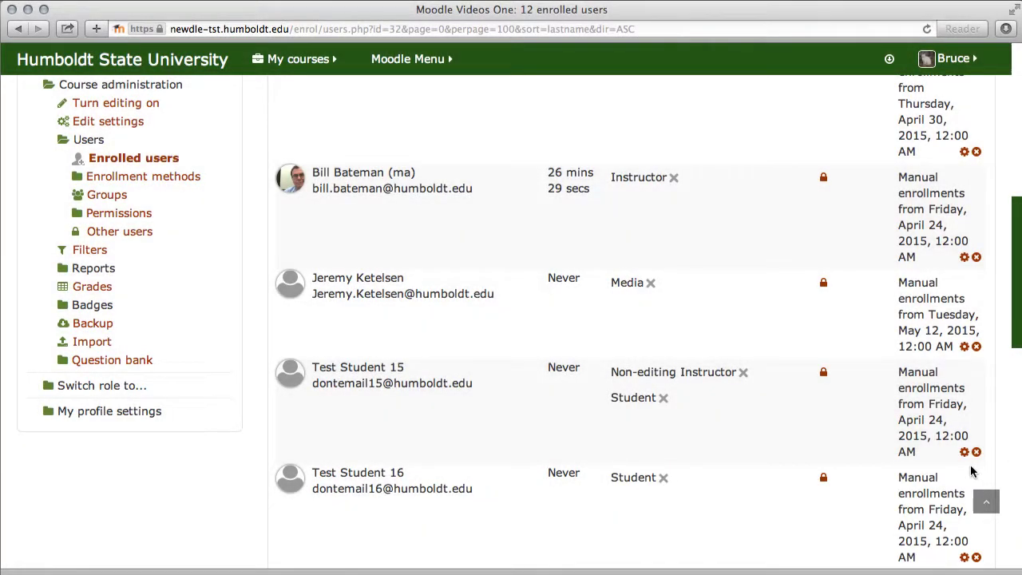
pyautogui.moveTo(698, 408)
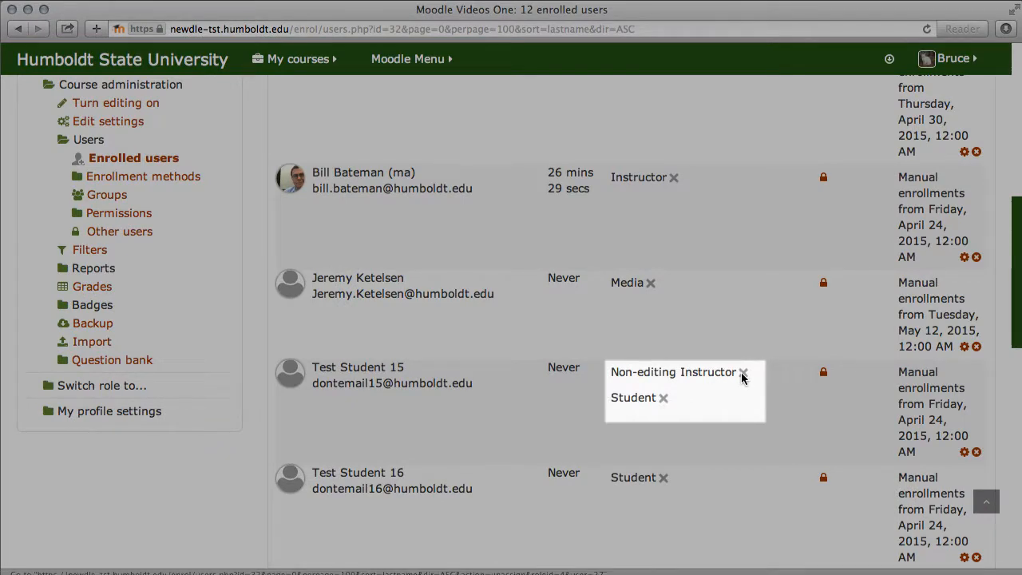
pyautogui.click(745, 372)
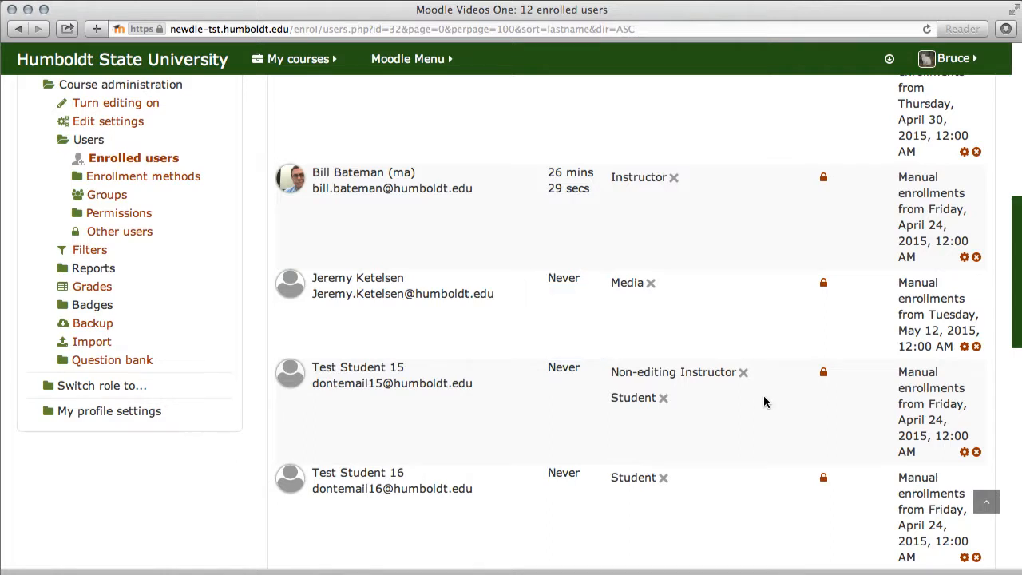
pyautogui.moveTo(984, 470)
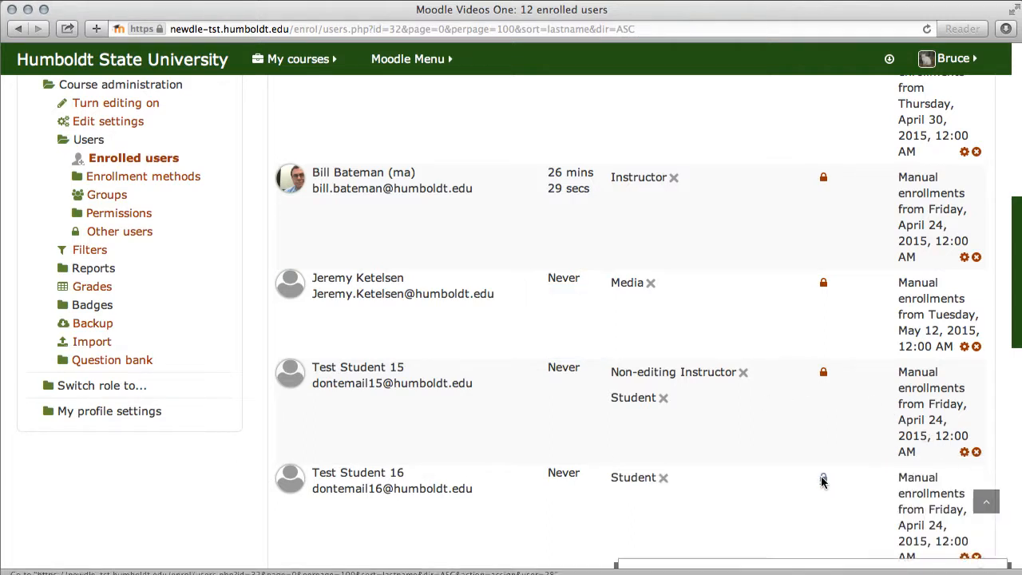
pyautogui.click(822, 479)
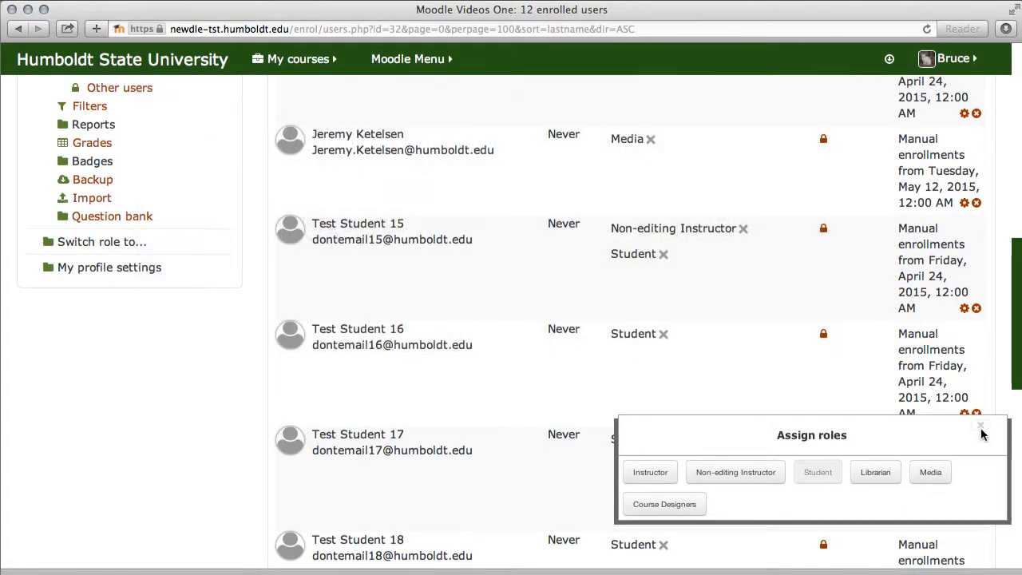
pyautogui.click(979, 427)
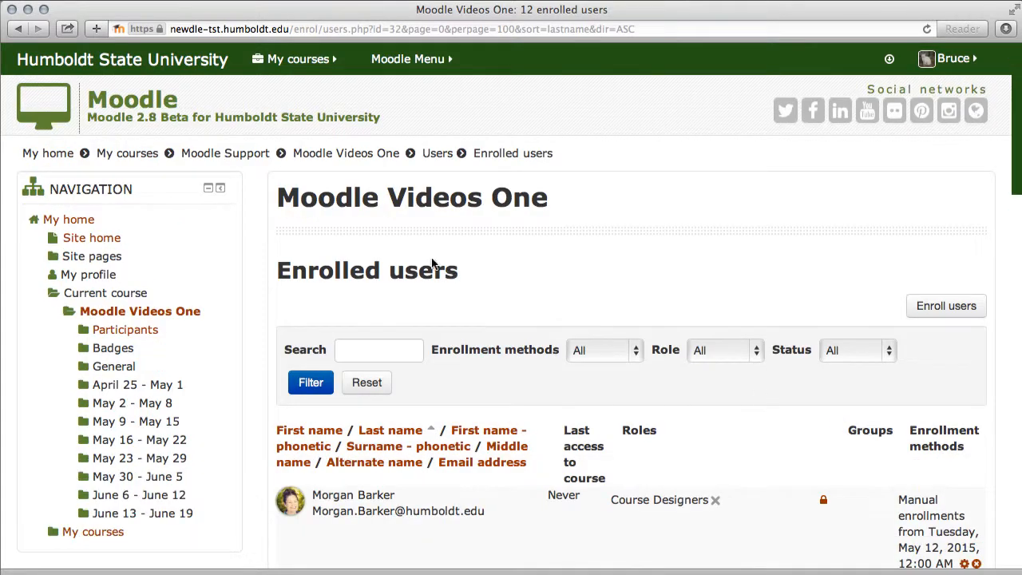
pyautogui.click(226, 154)
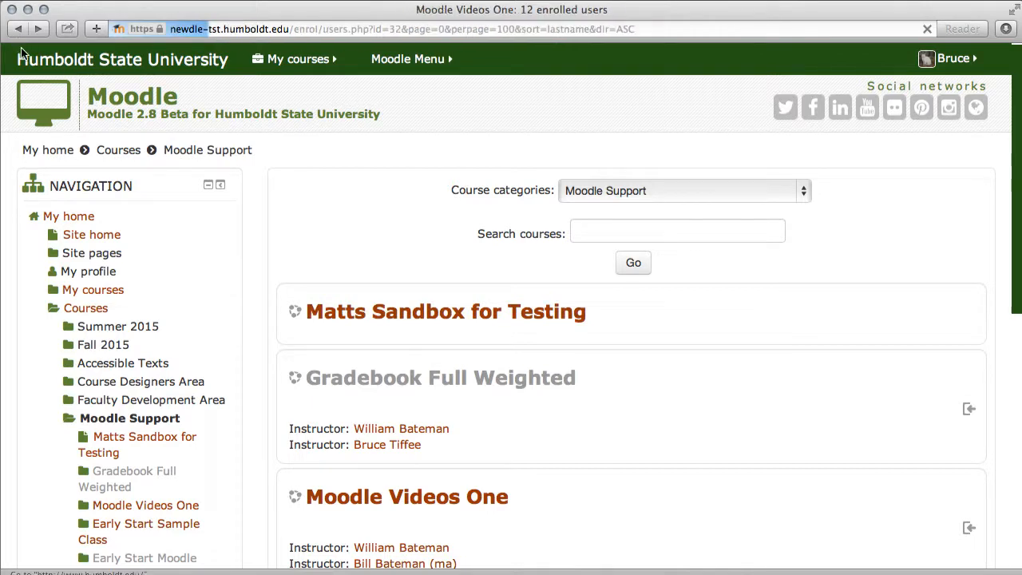
pyautogui.click(406, 496)
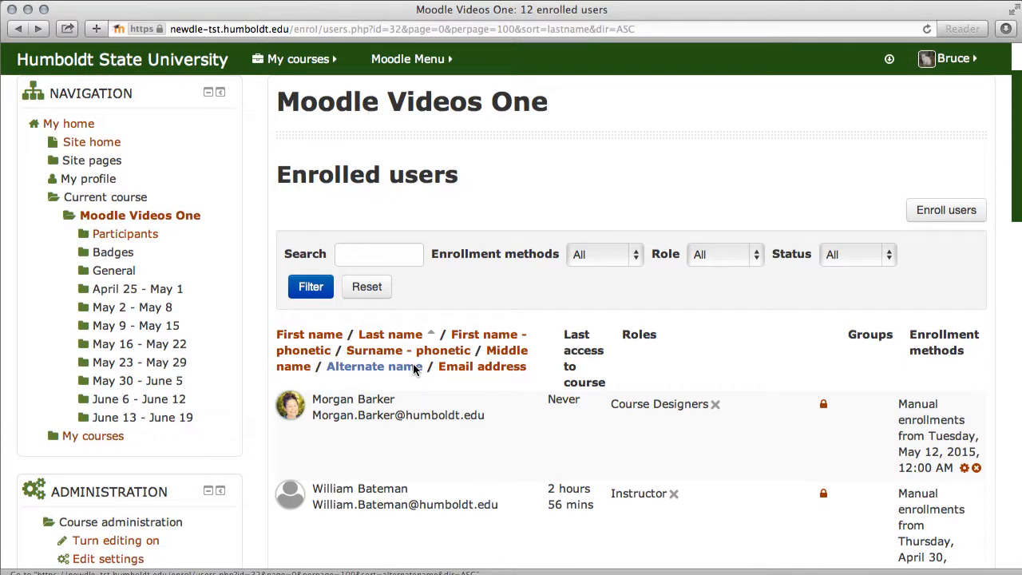
pyautogui.scroll(-3)
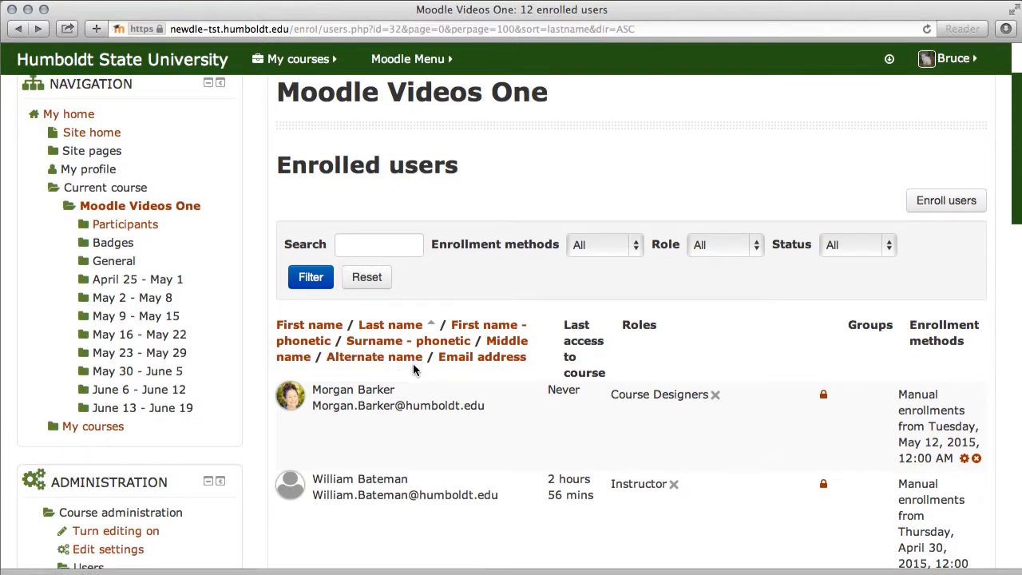